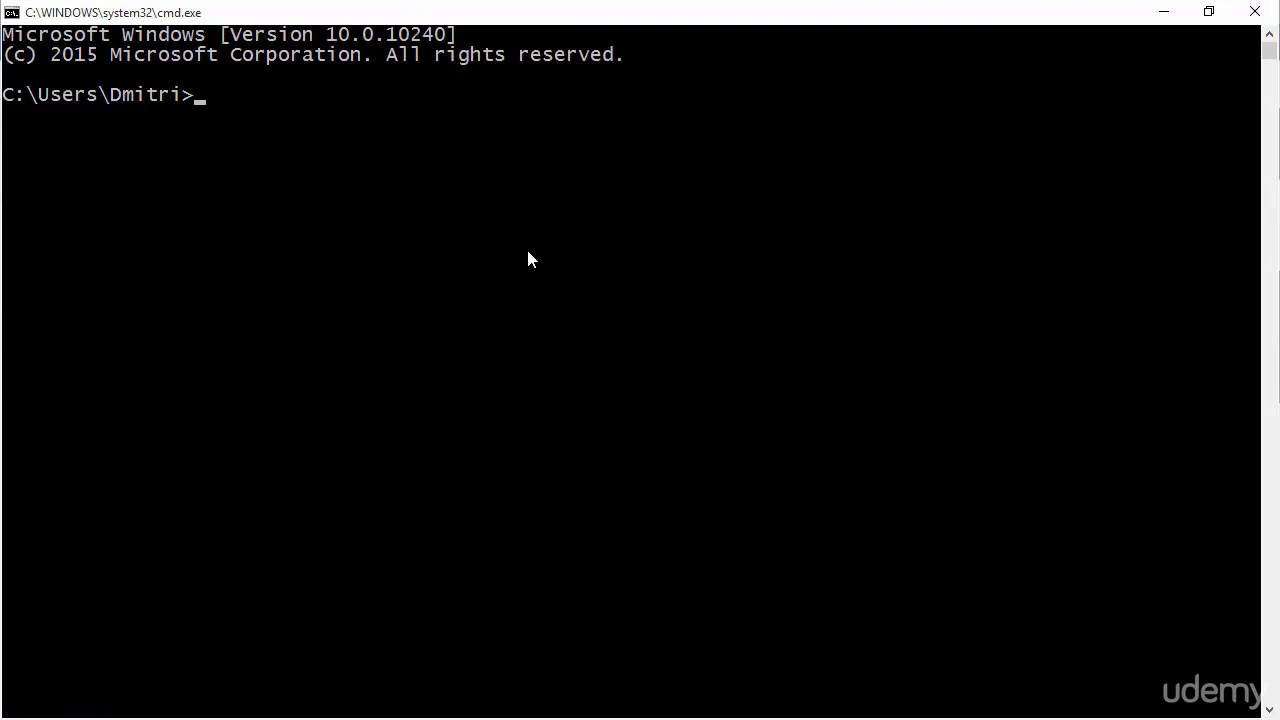
- Navigate from C:\ into Program Files\Rust stable 1.5\bin and list rustc.exe, cargo.exe and rustdoc.exe
type("cd\\")
type("cd \"Program Files")
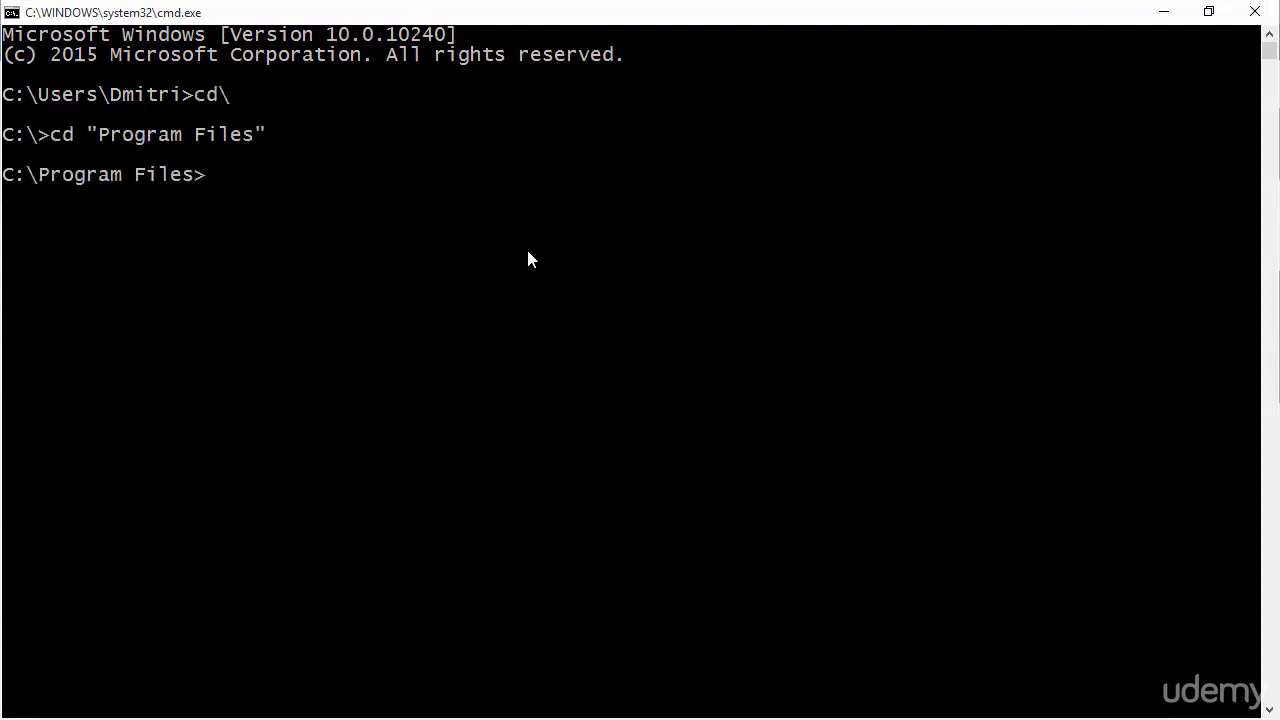
type("cd runph")
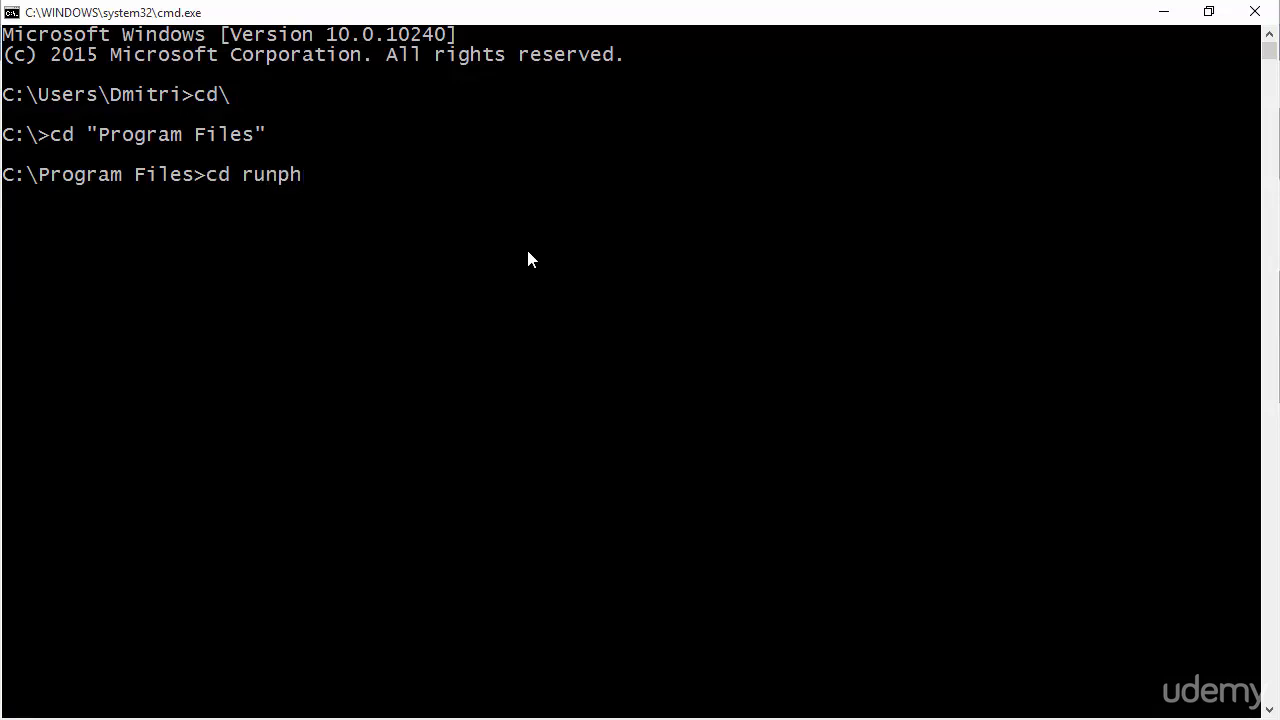
type("\"Rust stable 1.5\"")
type("dir")
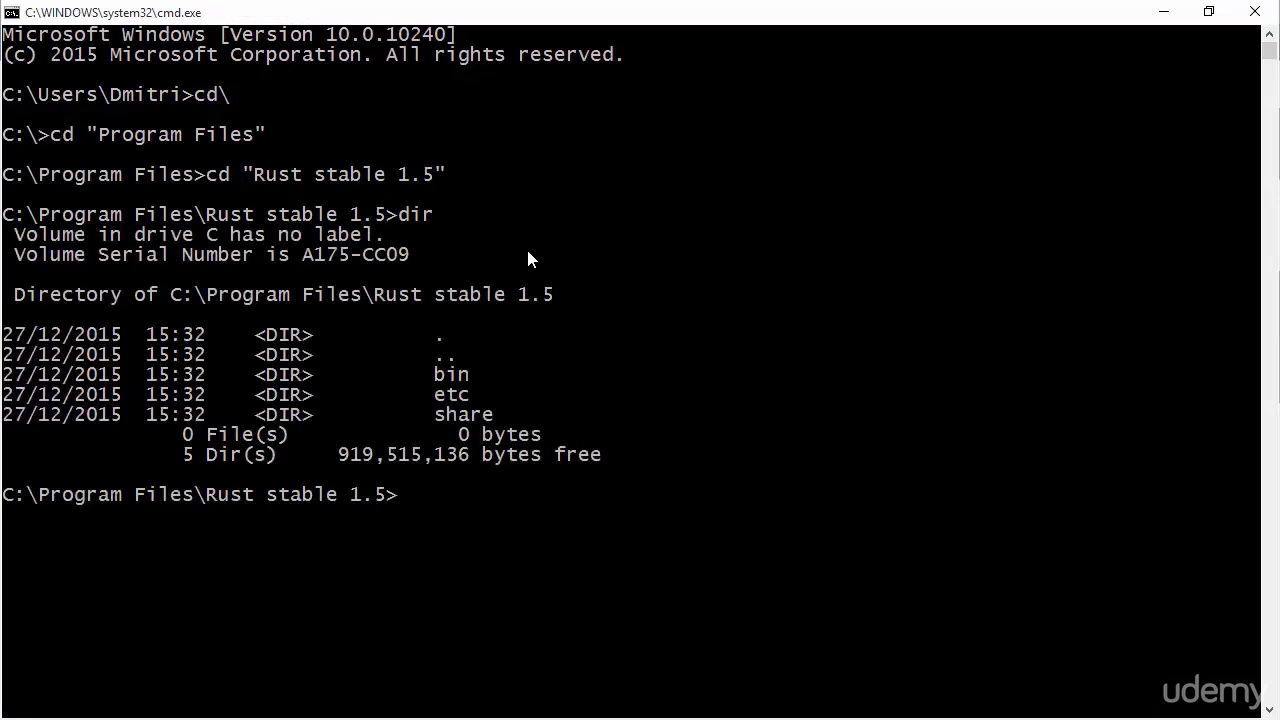
type("cd b")
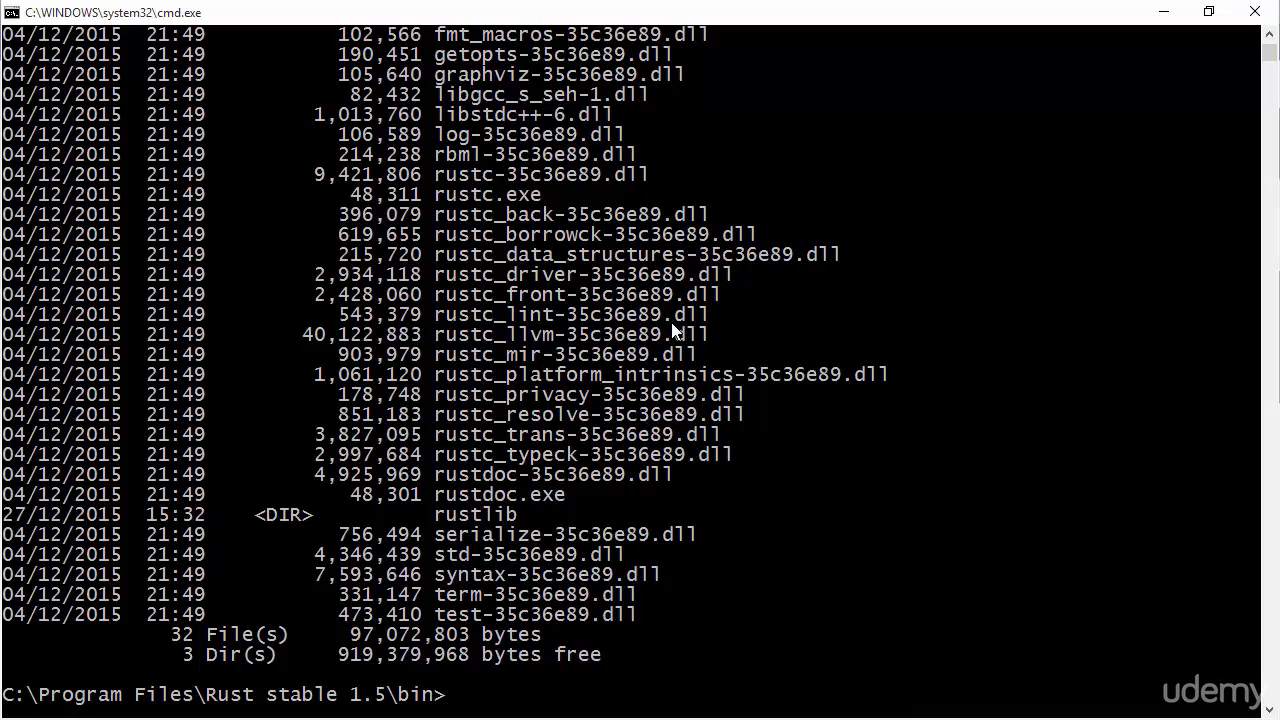
mouse_move(504, 210)
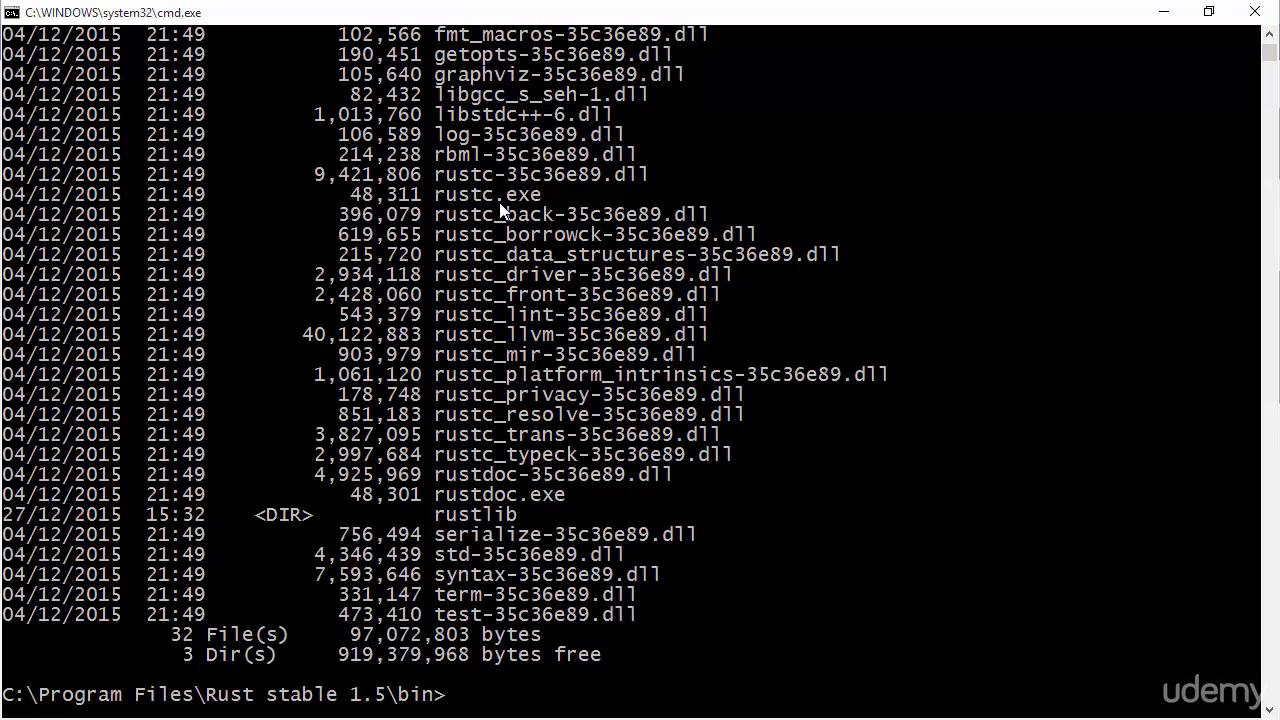
mouse_move(536, 184)
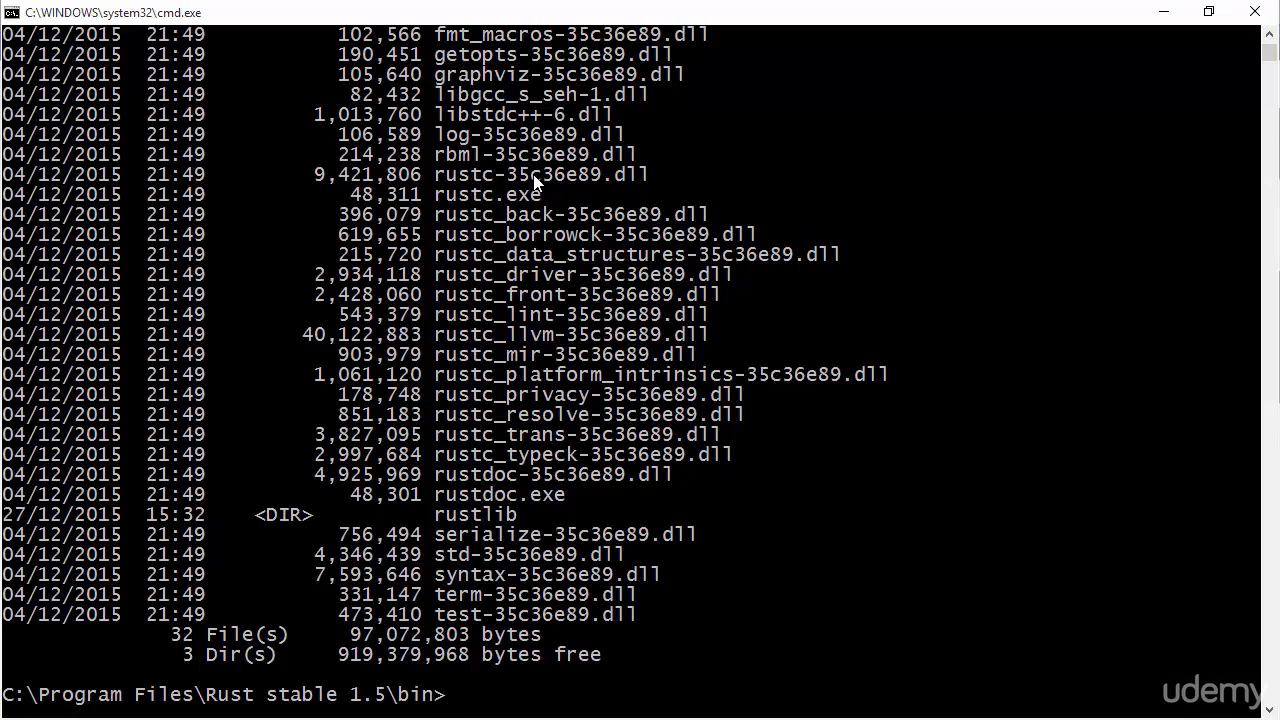
mouse_move(556, 302)
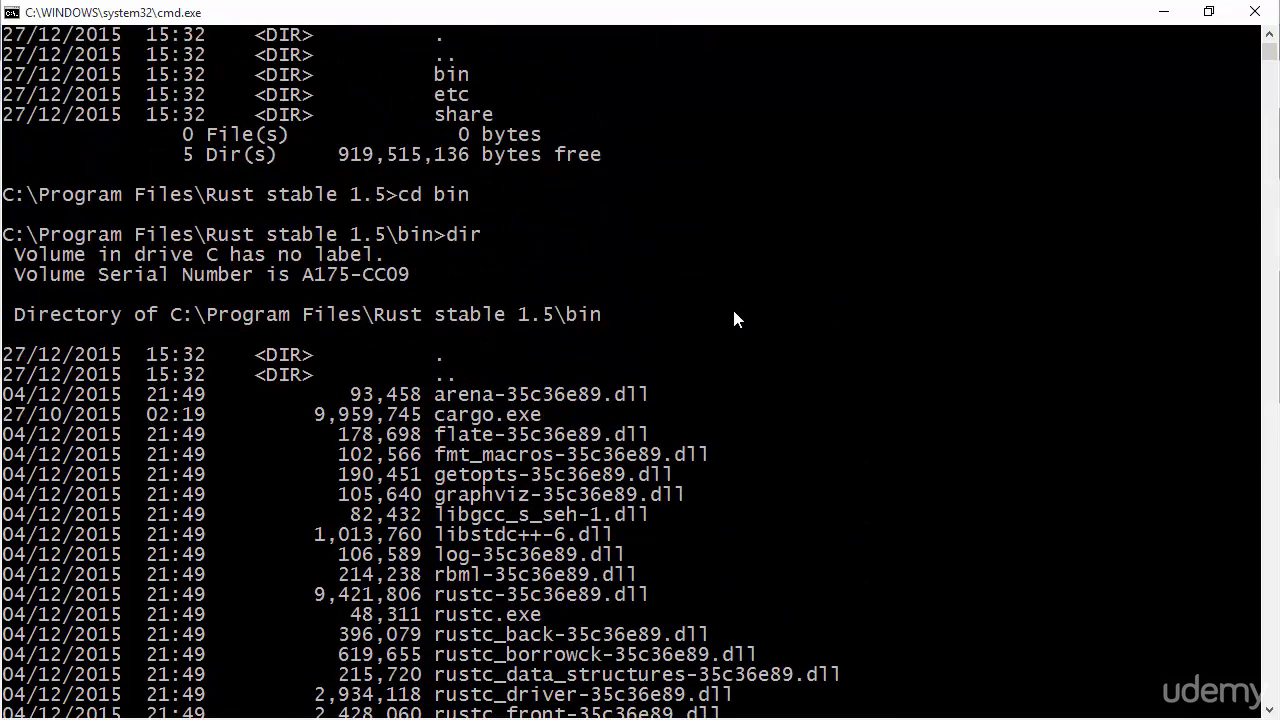
mouse_move(610, 332)
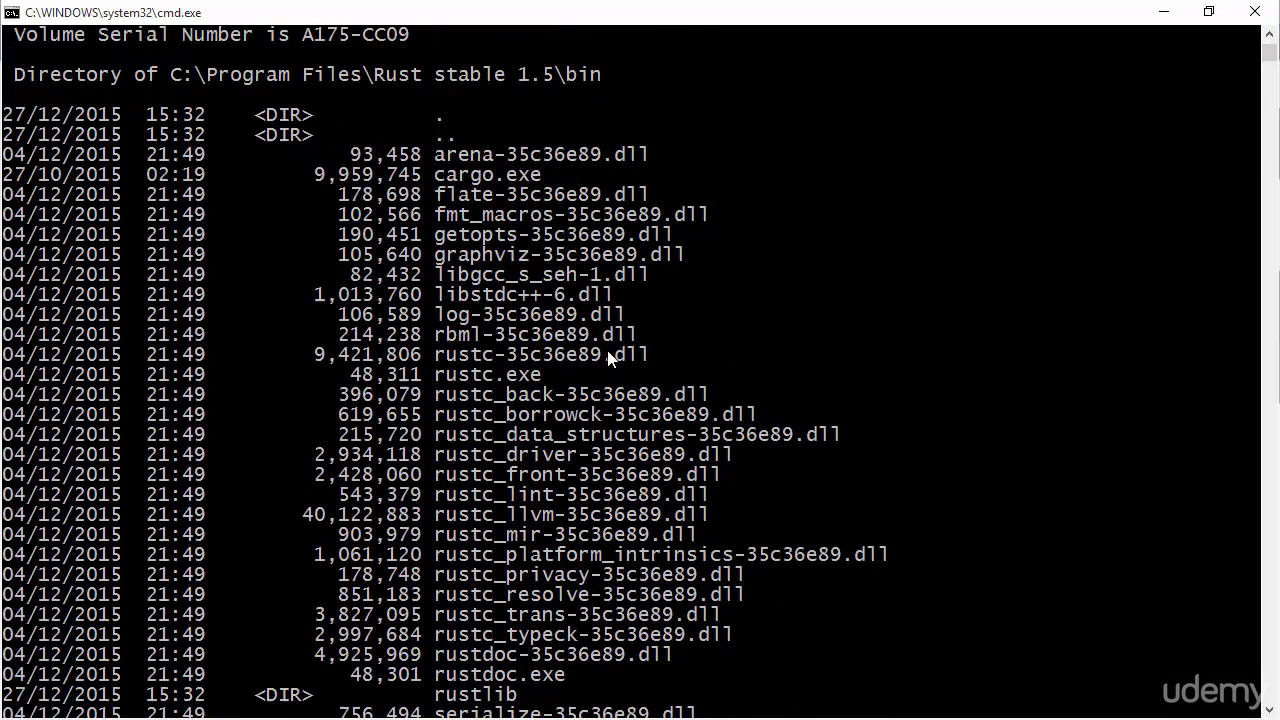
scroll("down", 3)
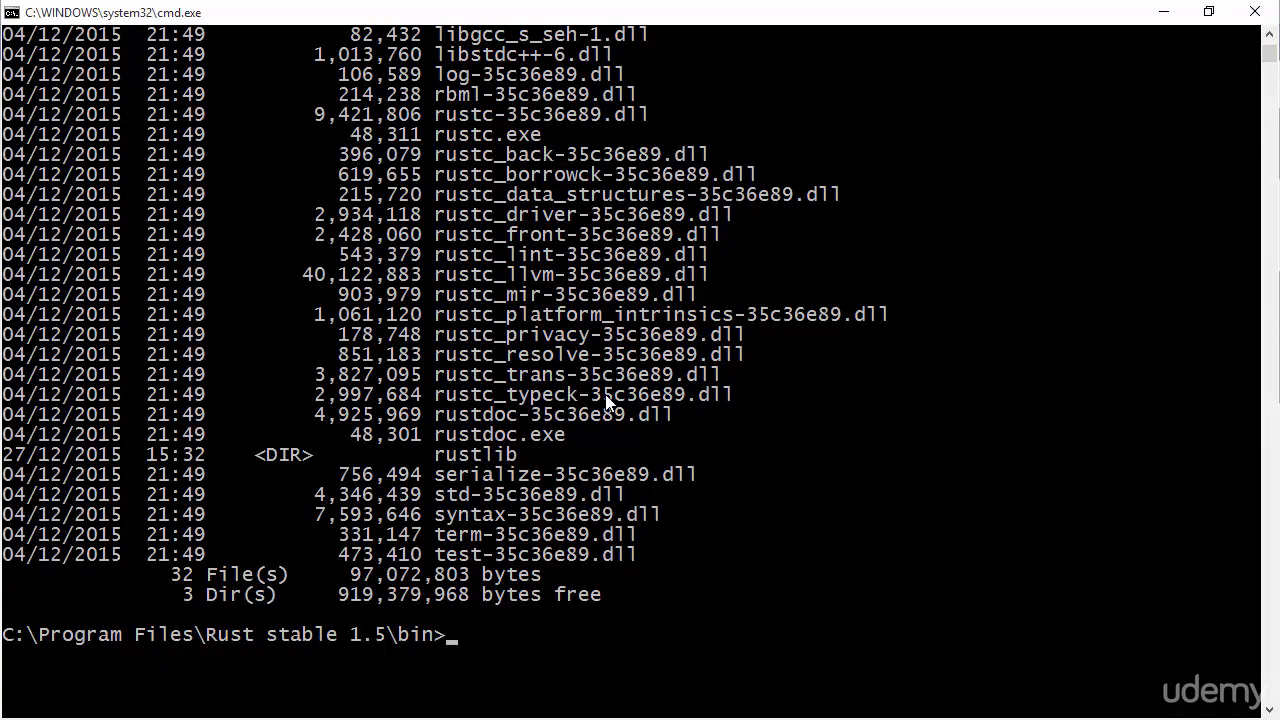
- Append "c:\Program Files\Rust stable 1.5\bin" to PATH and run rustc from C:\ to show its help
type("cd\\")
type("set path=%path%;")
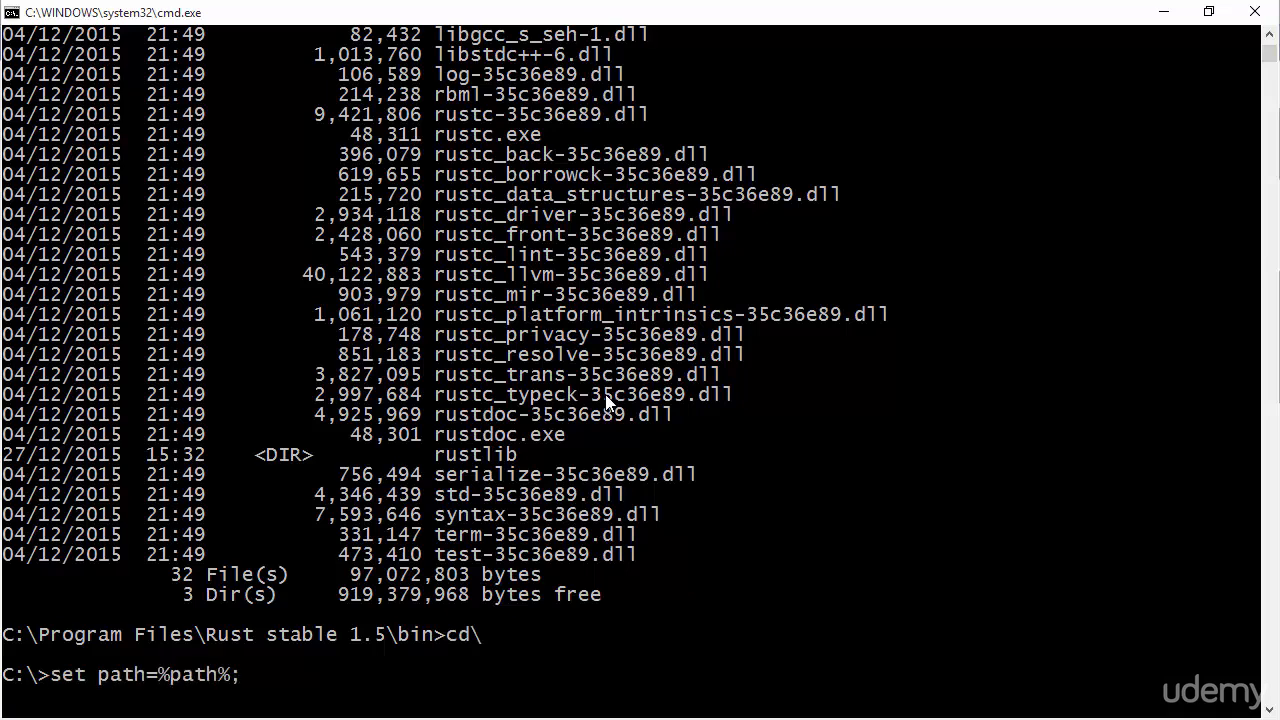
type("\"c:\\Program Files\"")
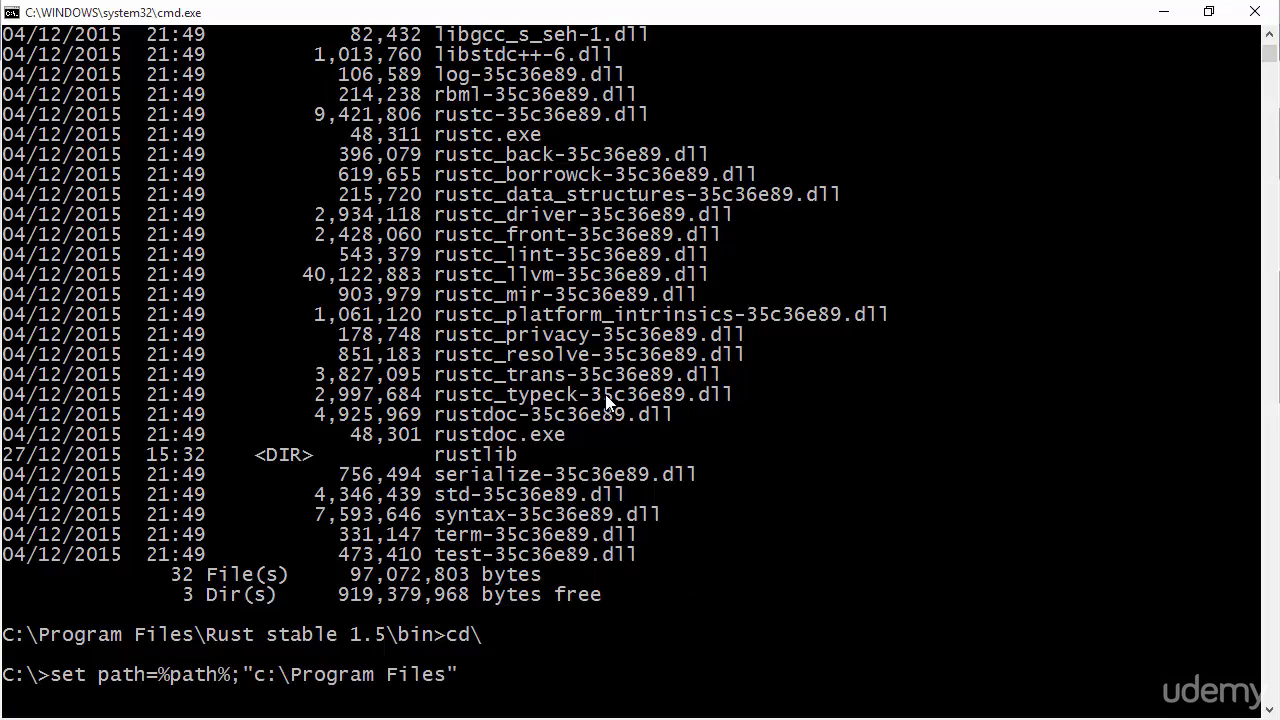
type("\\ri")
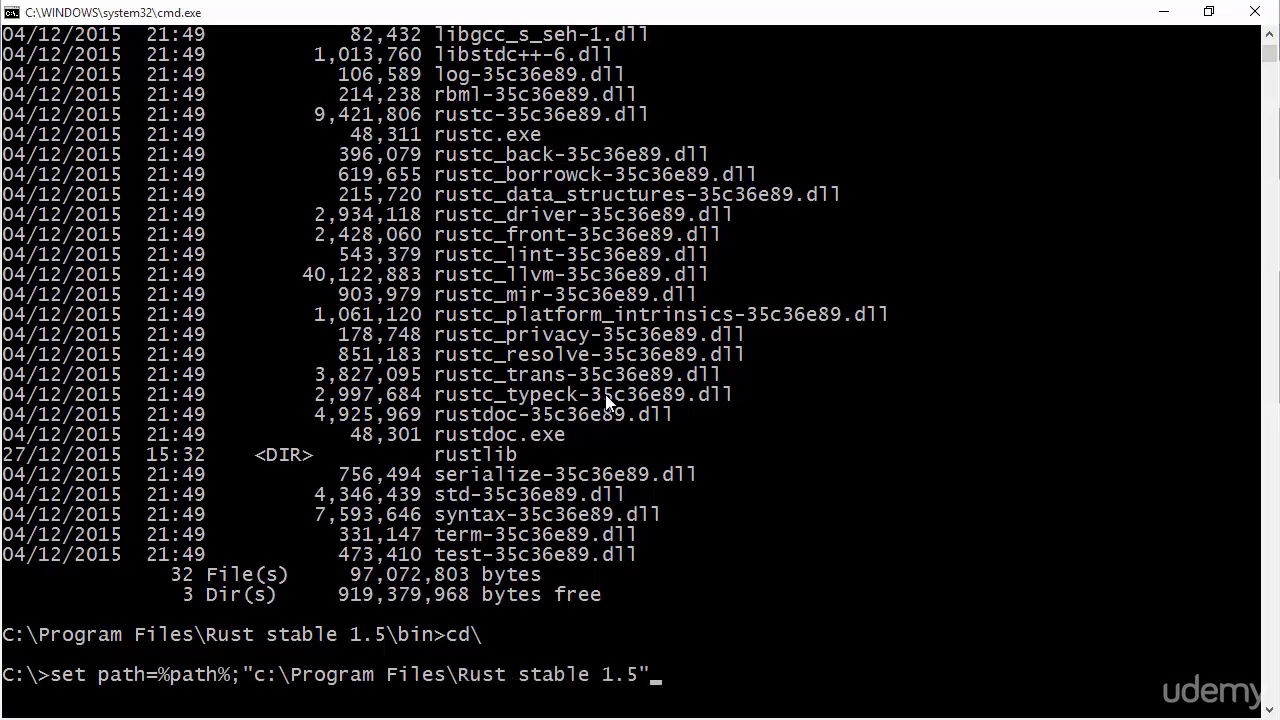
type("\\bin\"")
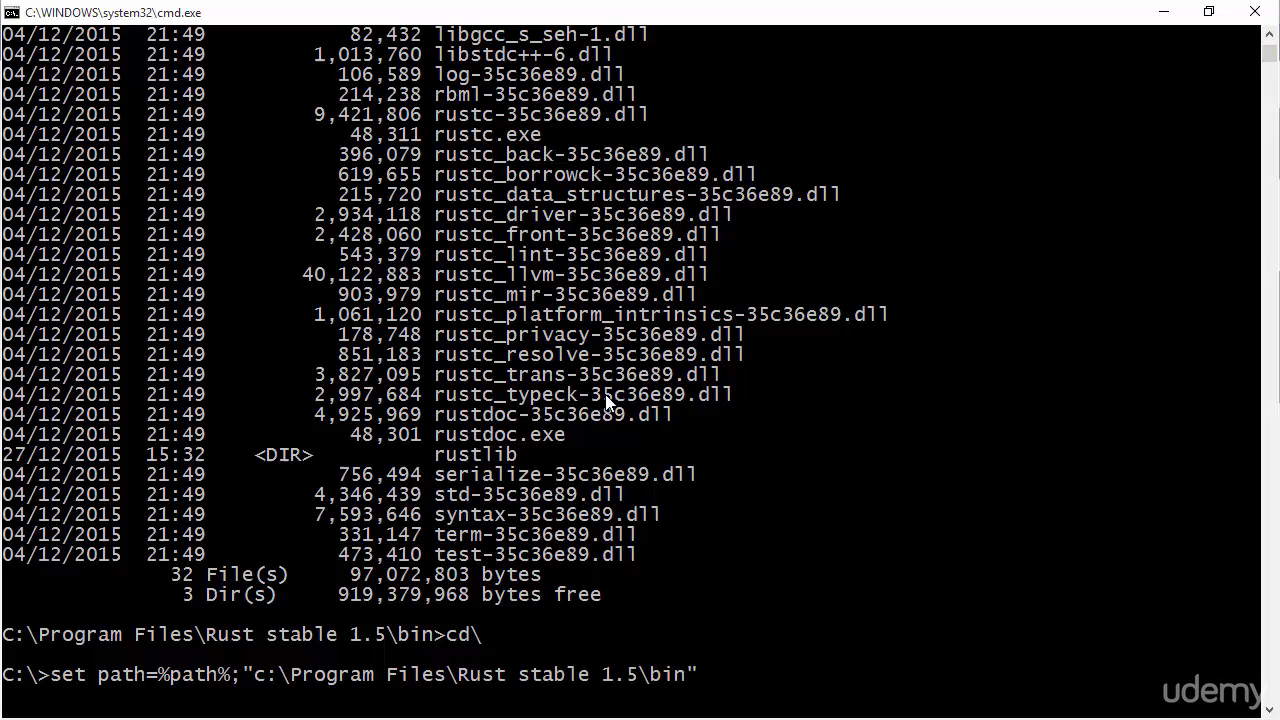
type("rust")
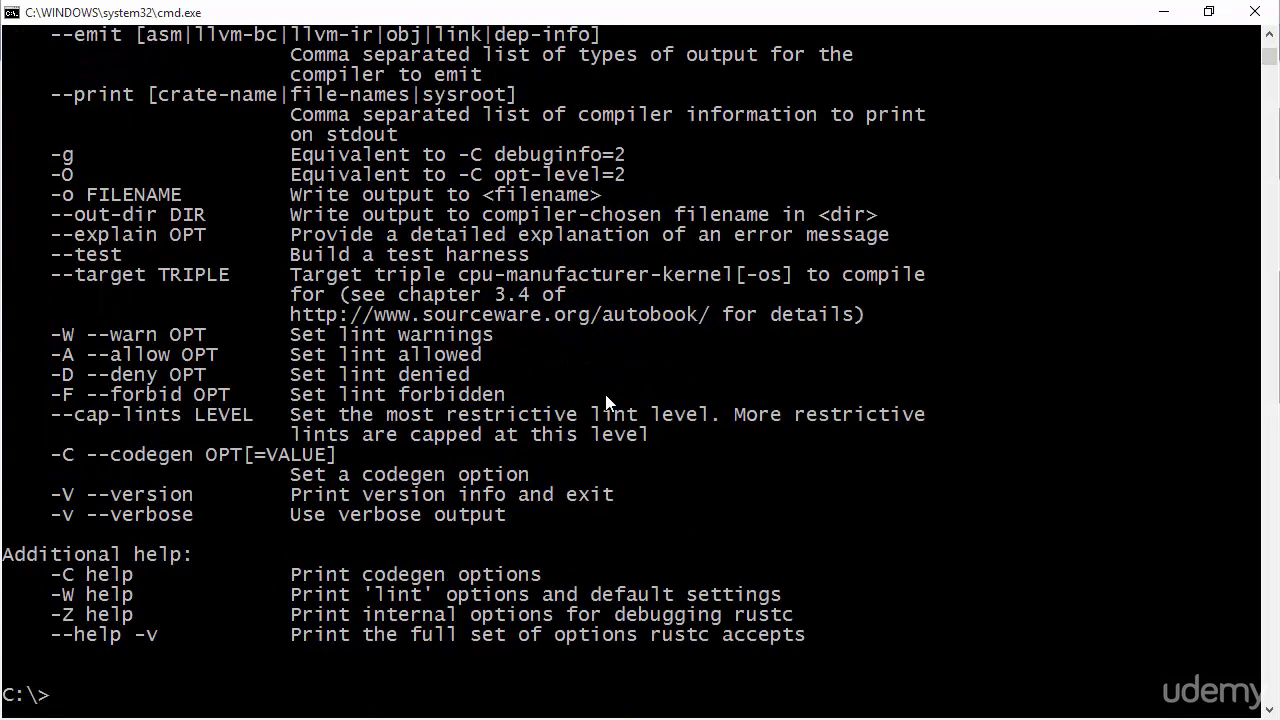
- Create C:\Temp\RustSample, move into it, and launch Notepad on a new hello.rs
type("cd temp")
type("mkdir")
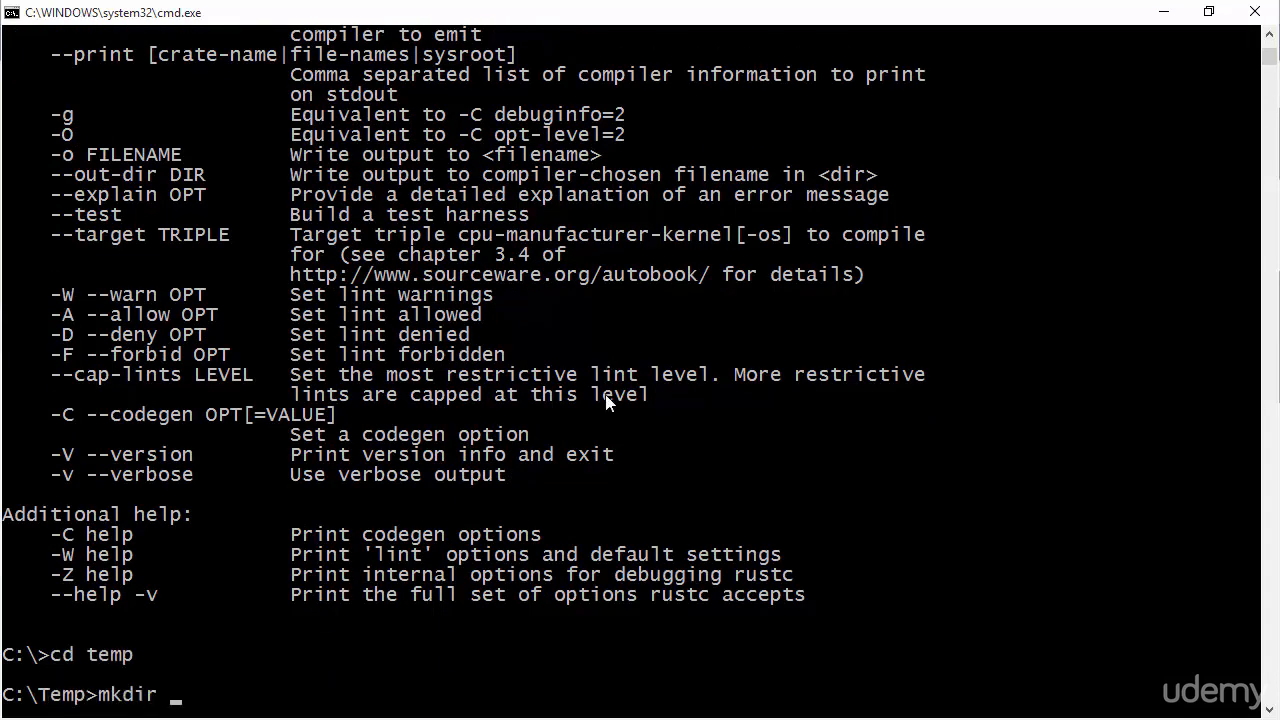
type("RustSample")
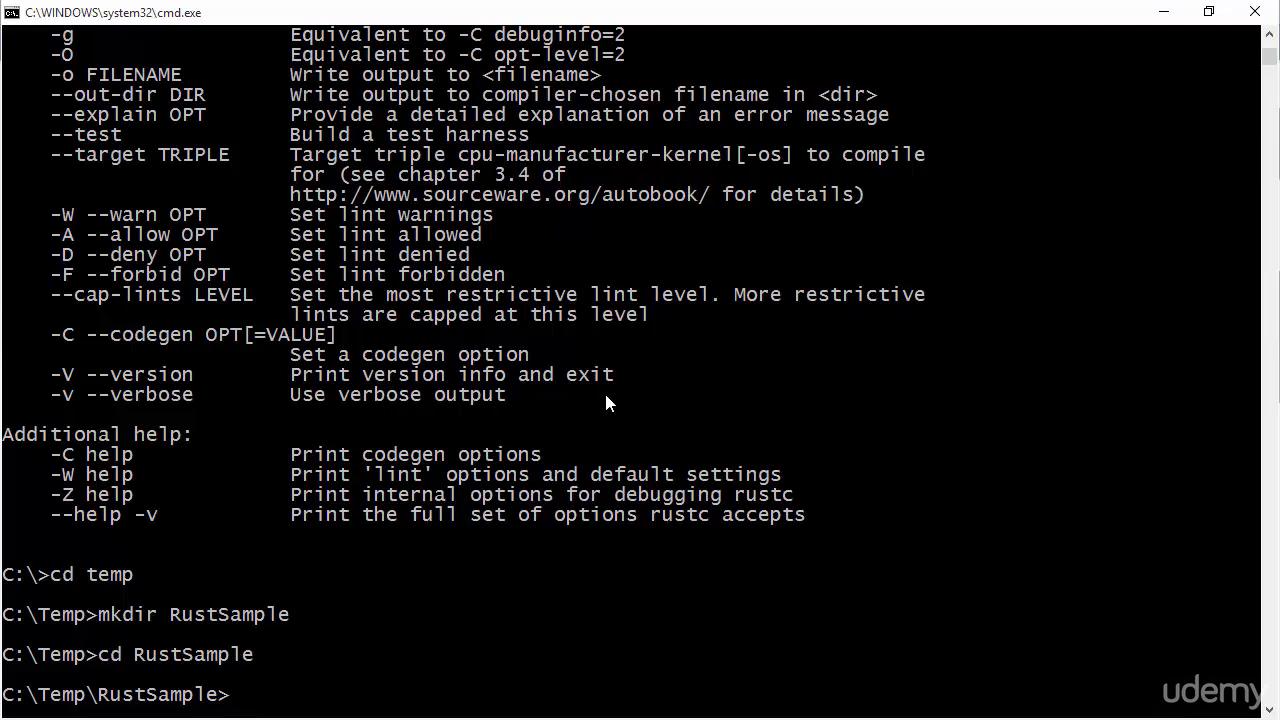
type("notepad")
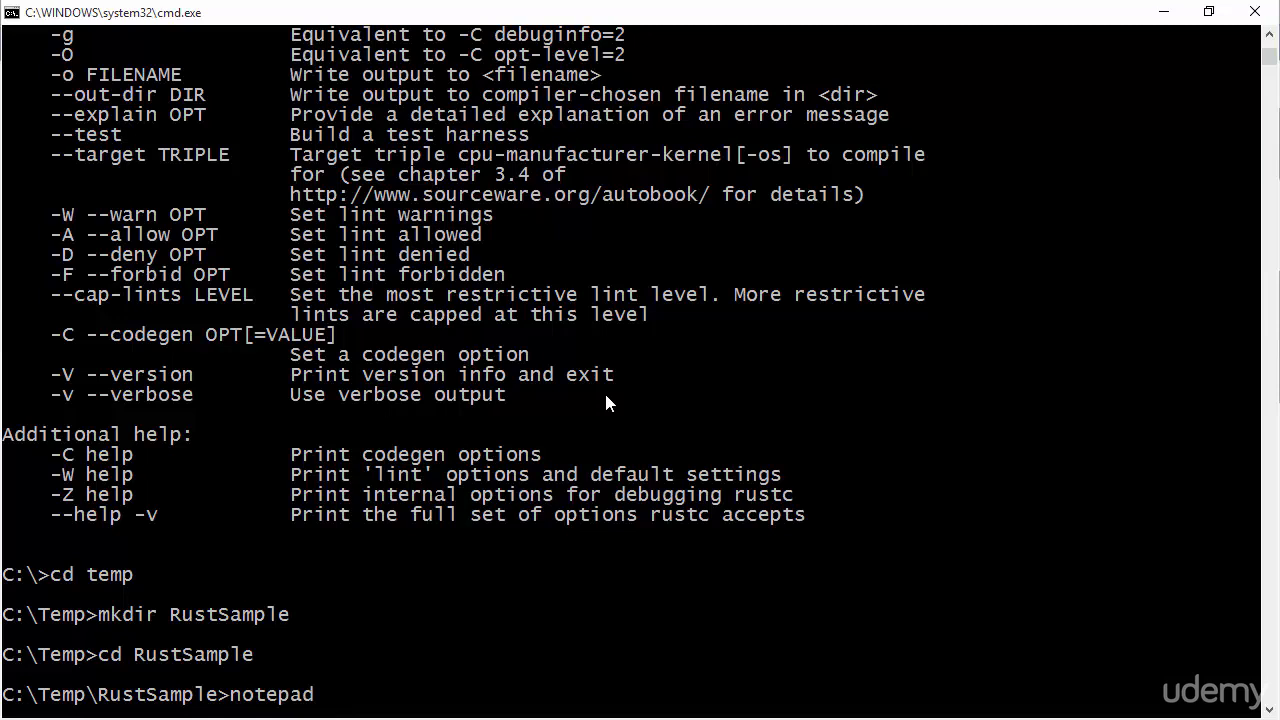
type("hell")
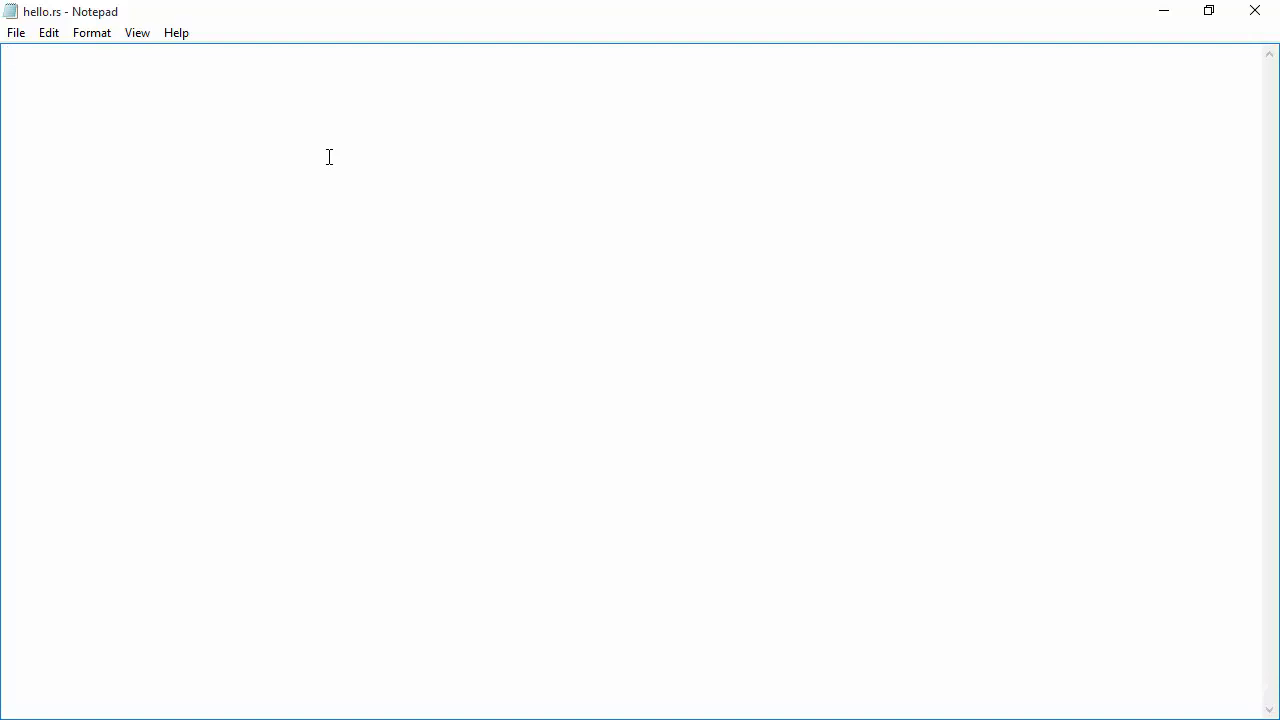
- Write an empty fn main() block with braces and an indented body line
type("fn")
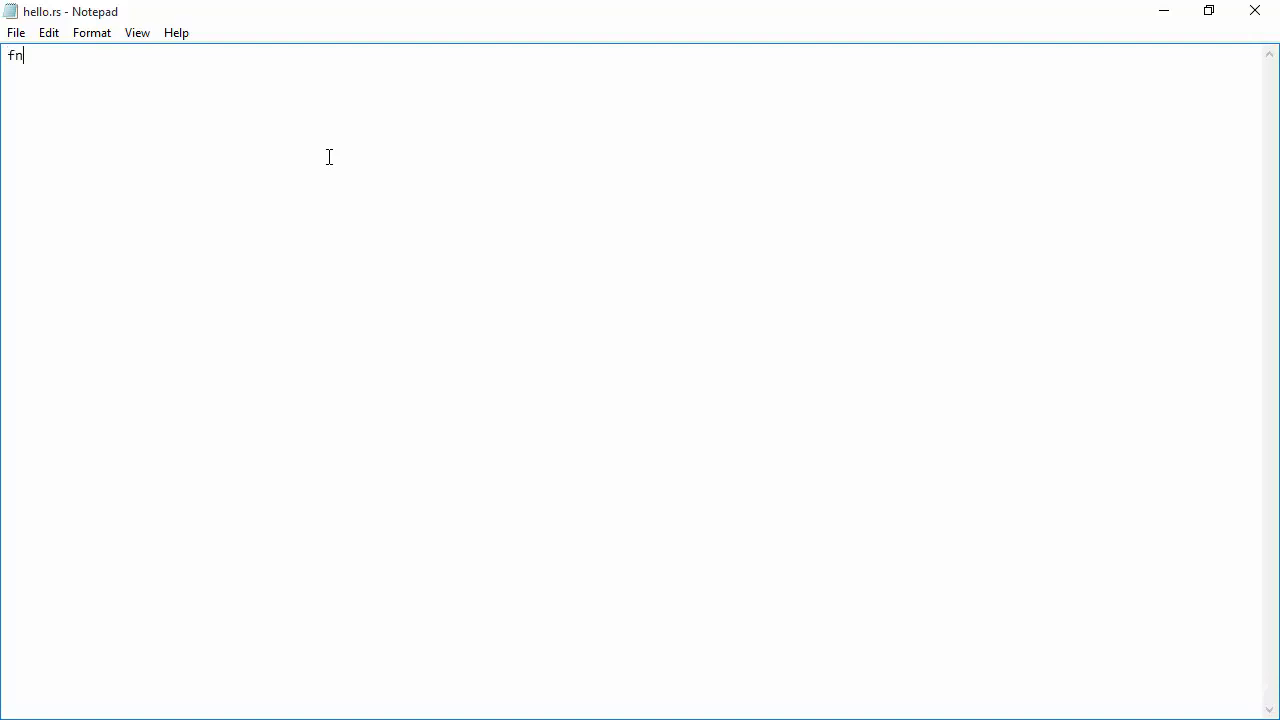
type("mai")
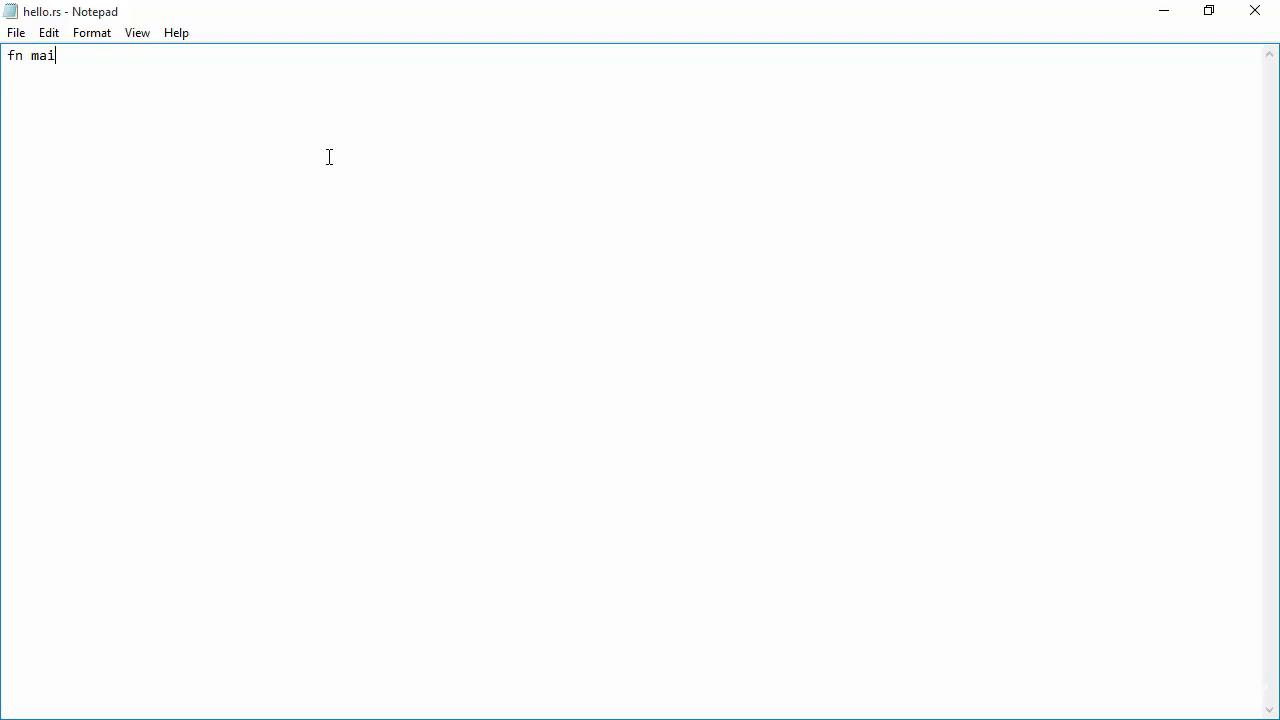
type("n()")
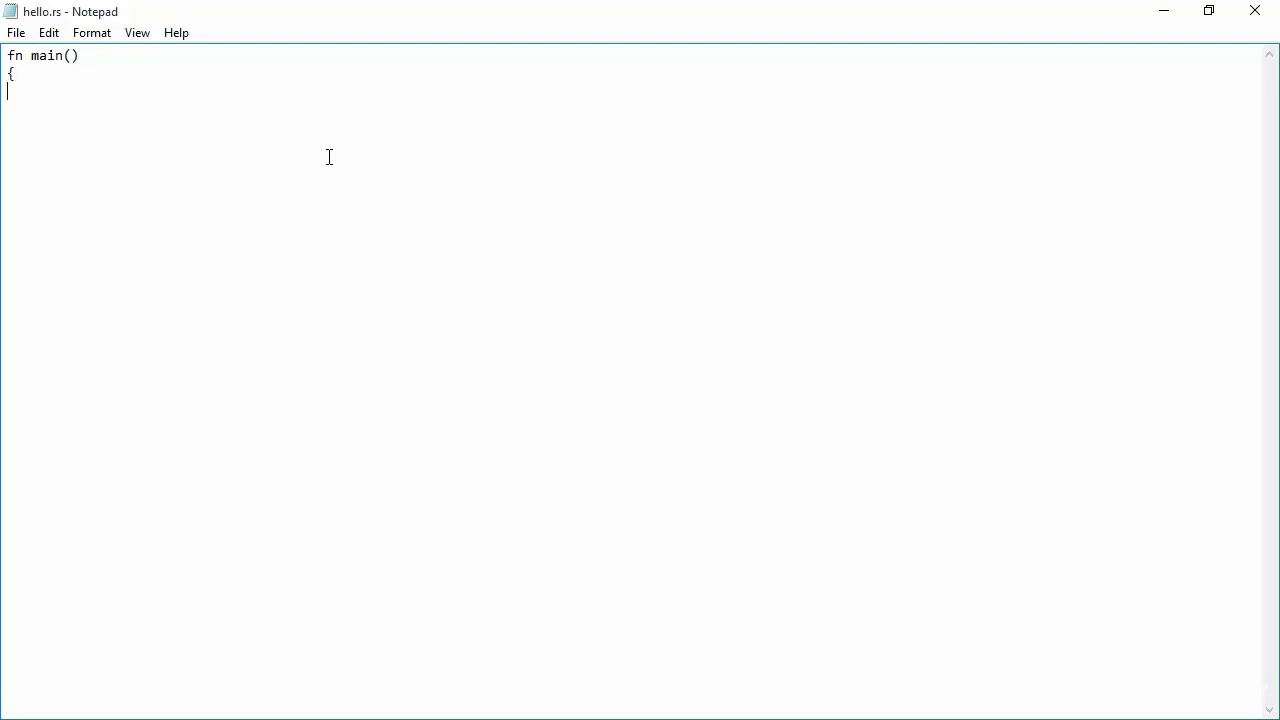
type("}")
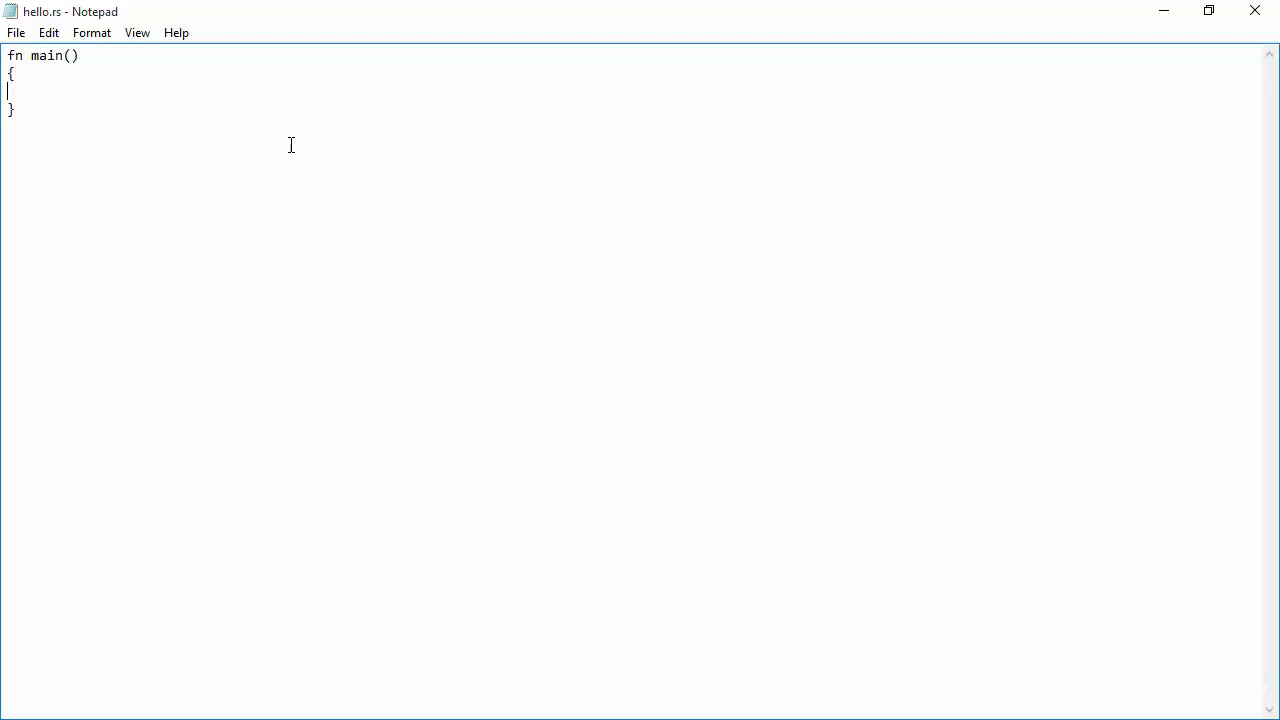
double_click(46, 56)
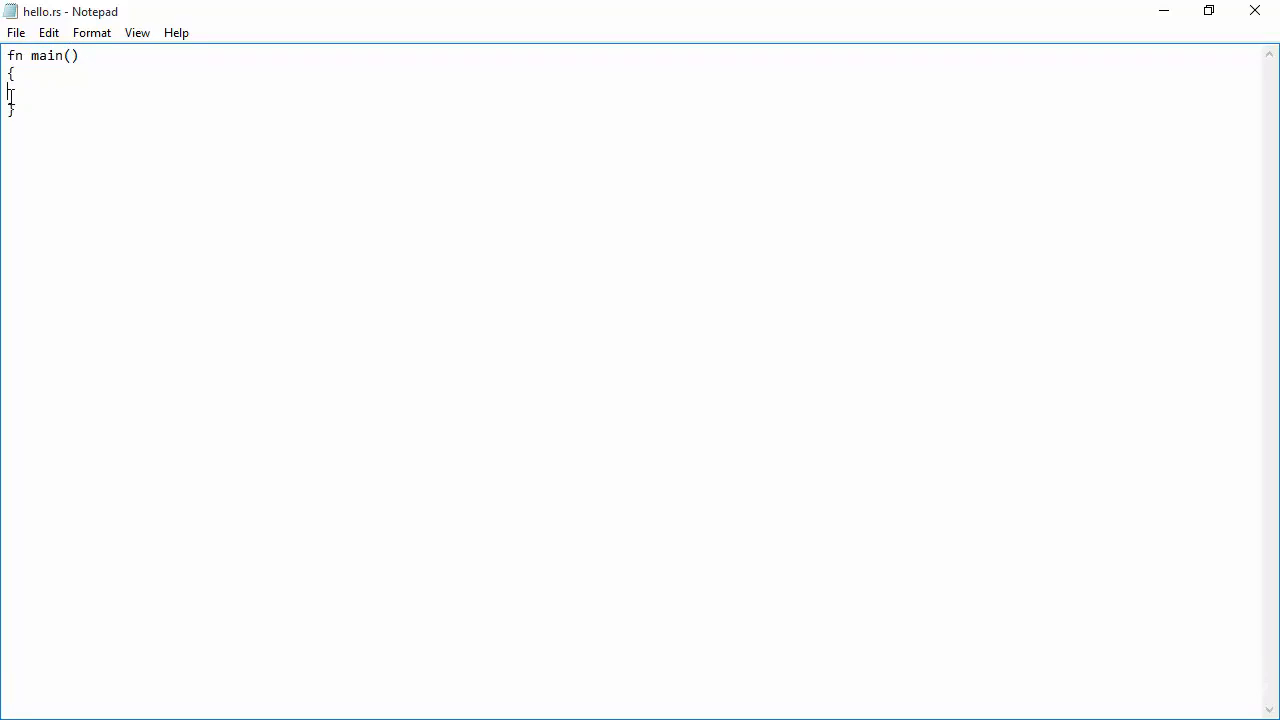
double_click(14, 56)
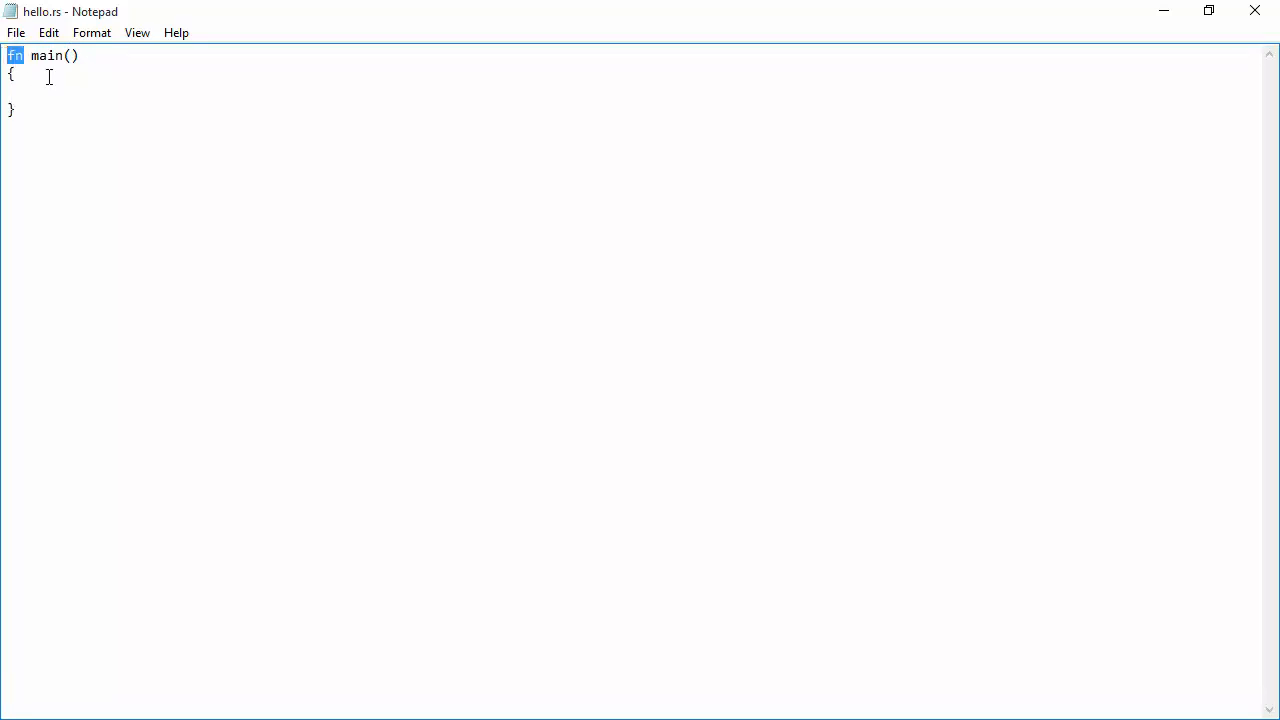
double_click(48, 56)
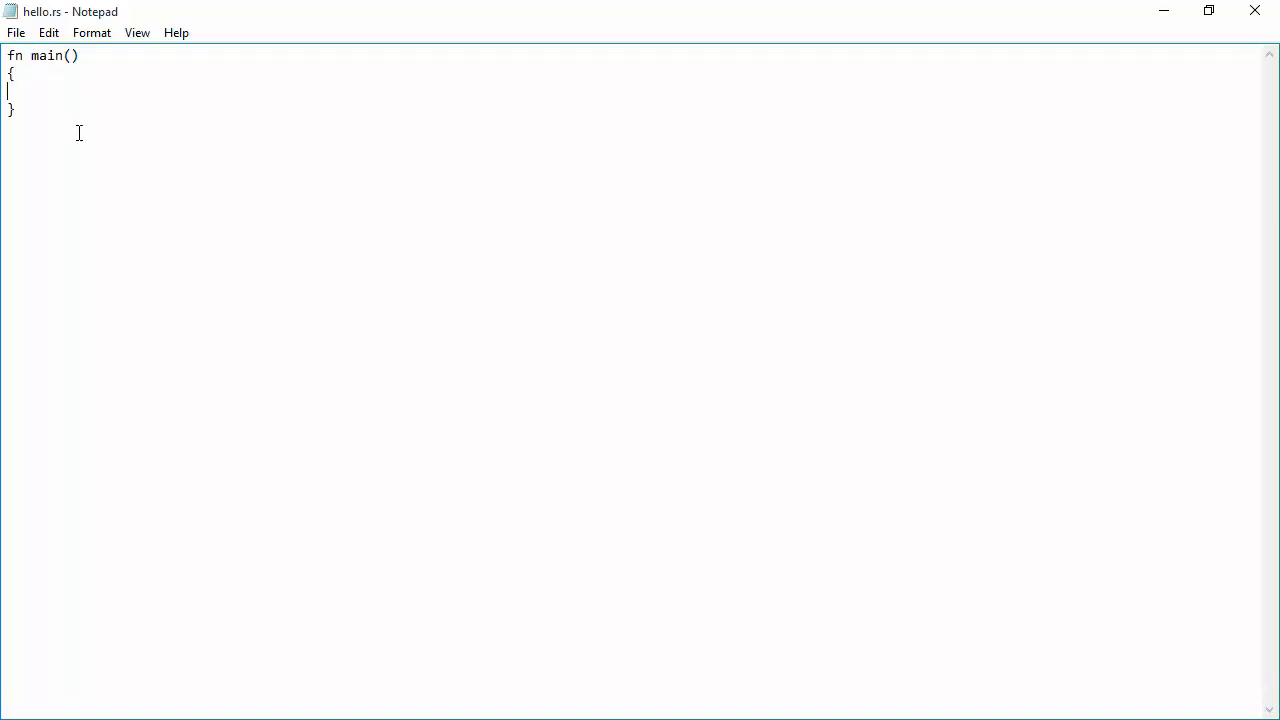
key("Backspace")
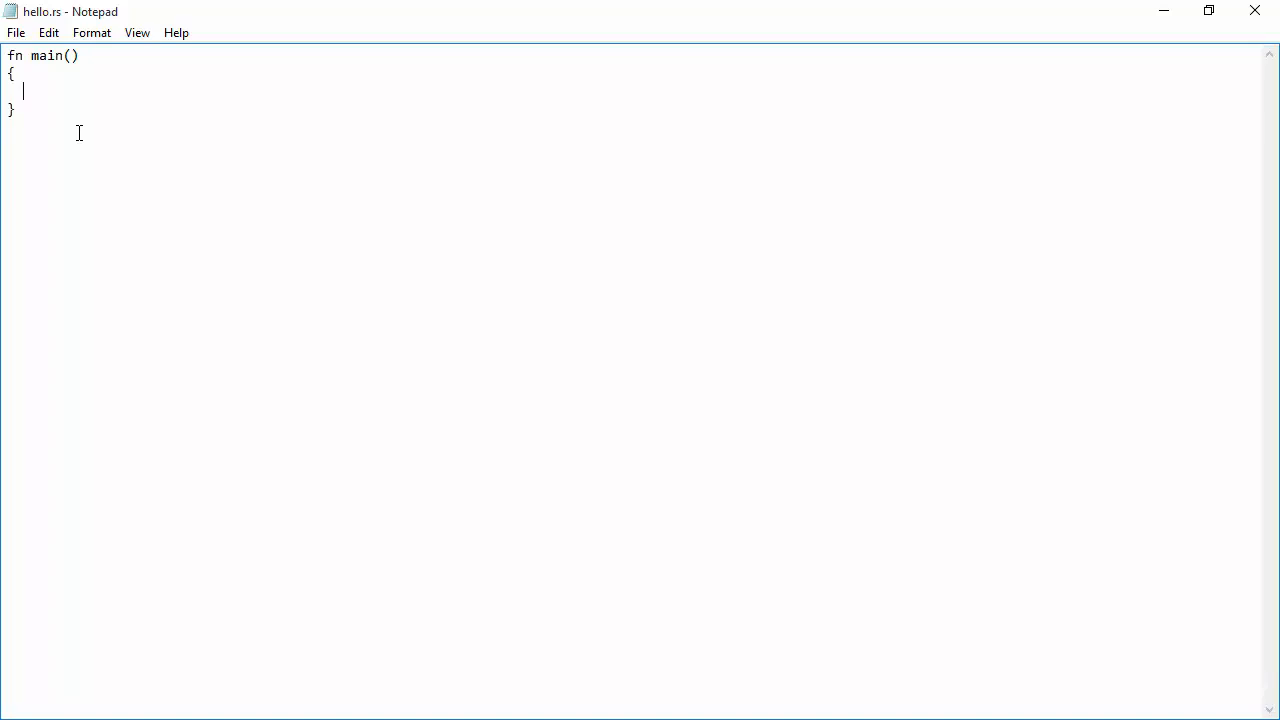
- Add println!("Hello, Rust!"); inside main, then exit Notepad saving hello.rs
type("println")
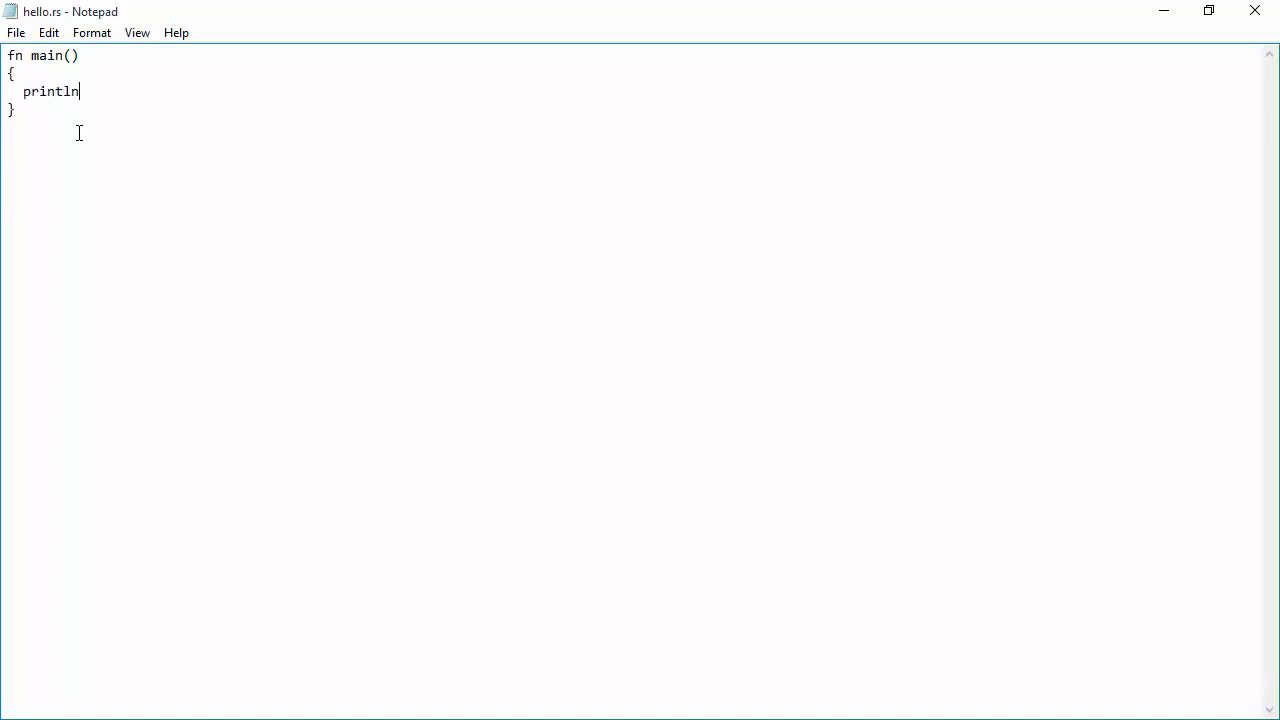
type("!(\"Hell")
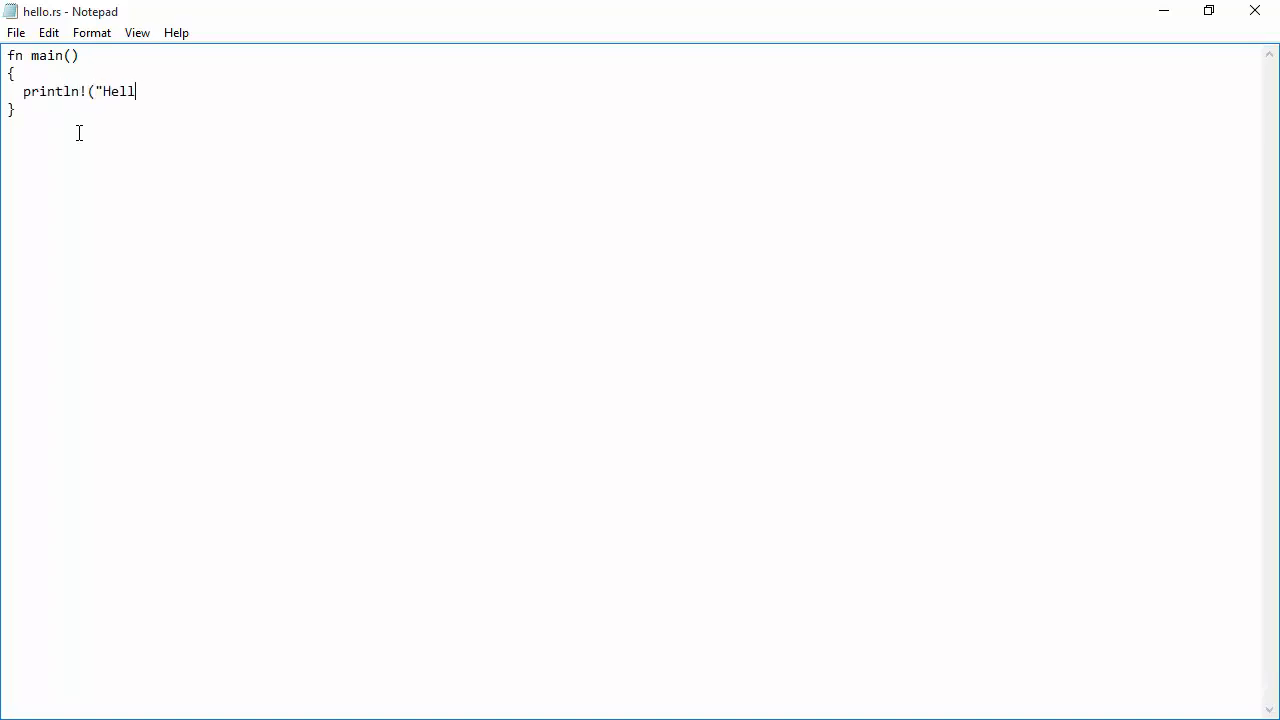
type("o, Rus")
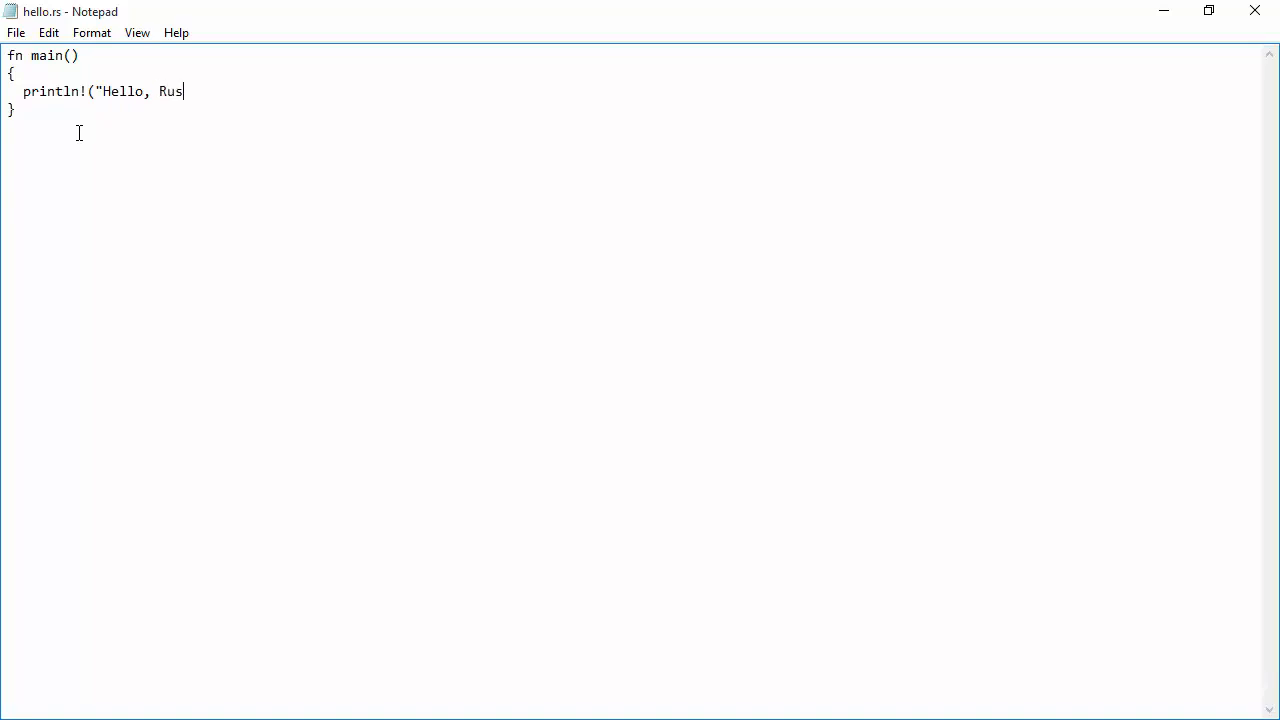
type("t!\");")
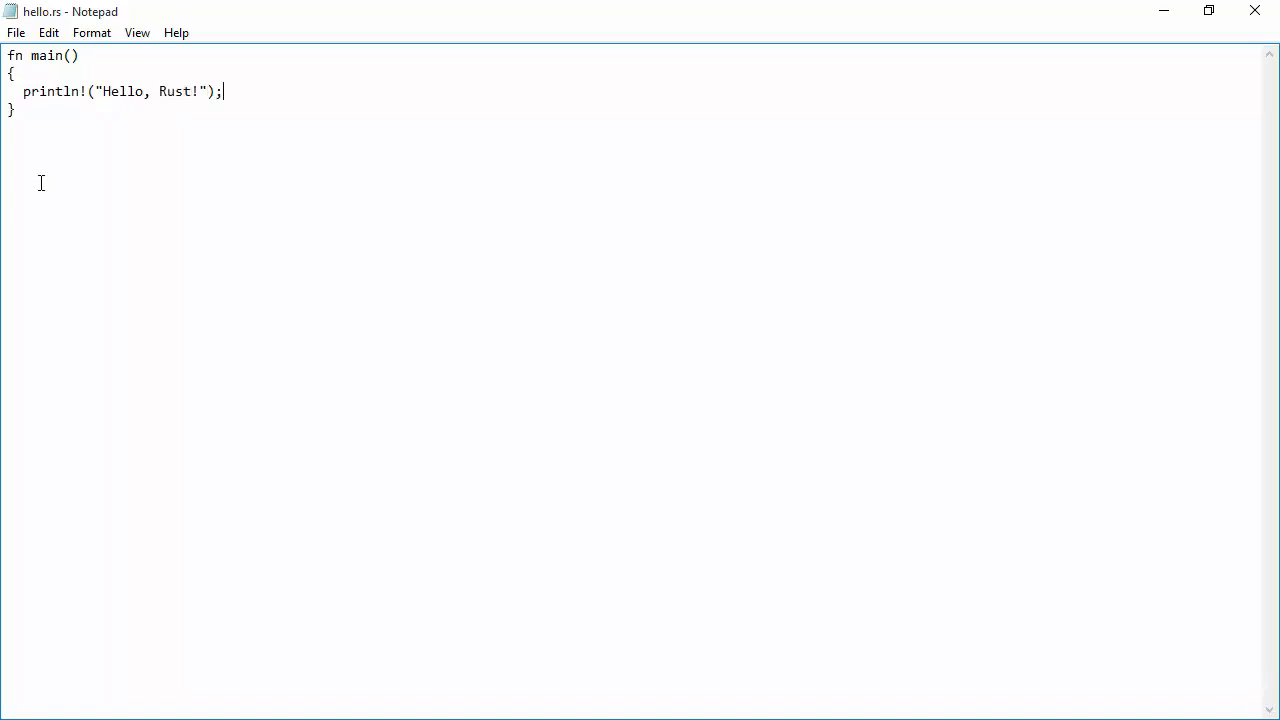
mouse_move(276, 160)
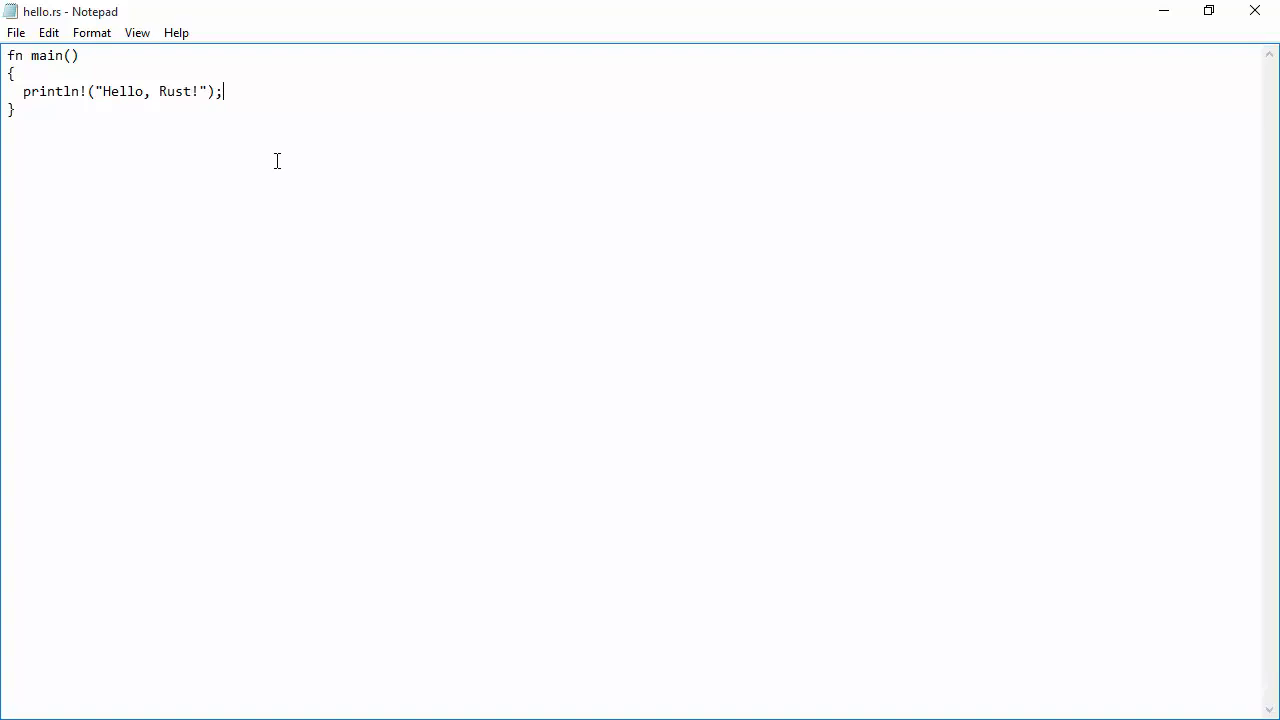
left_click(16, 32)
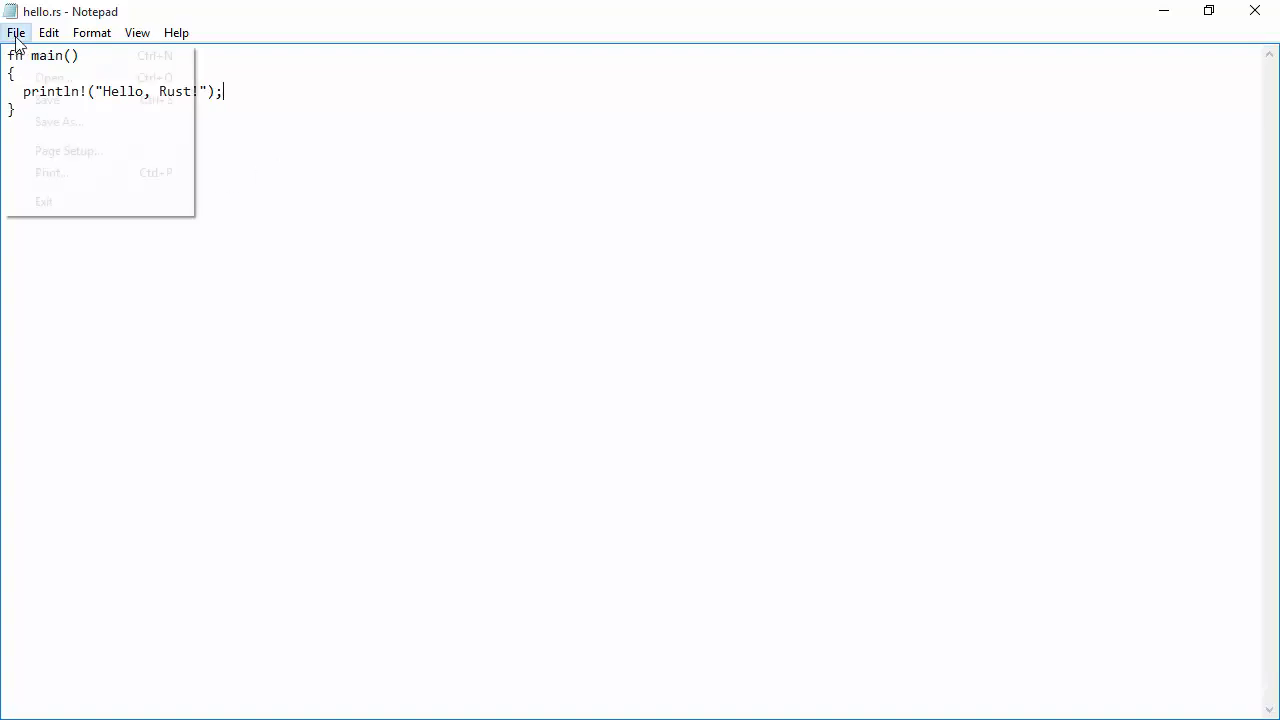
left_click(44, 200)
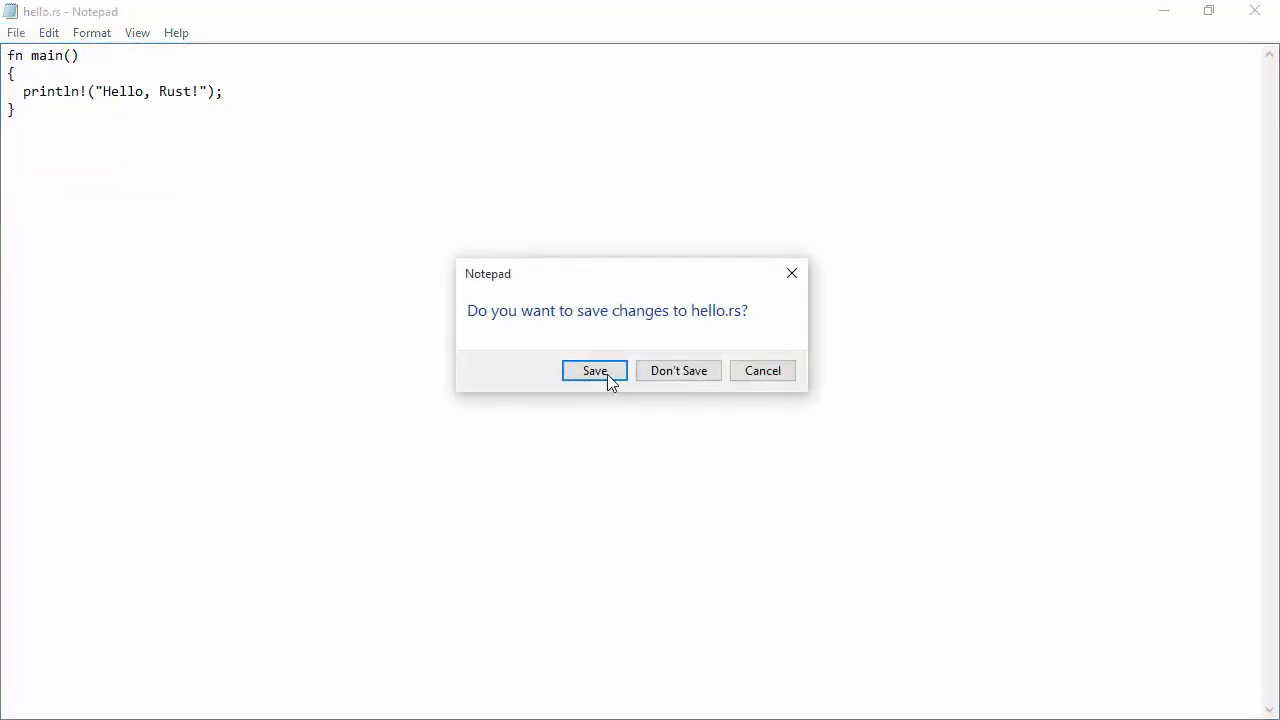
left_click(594, 370)
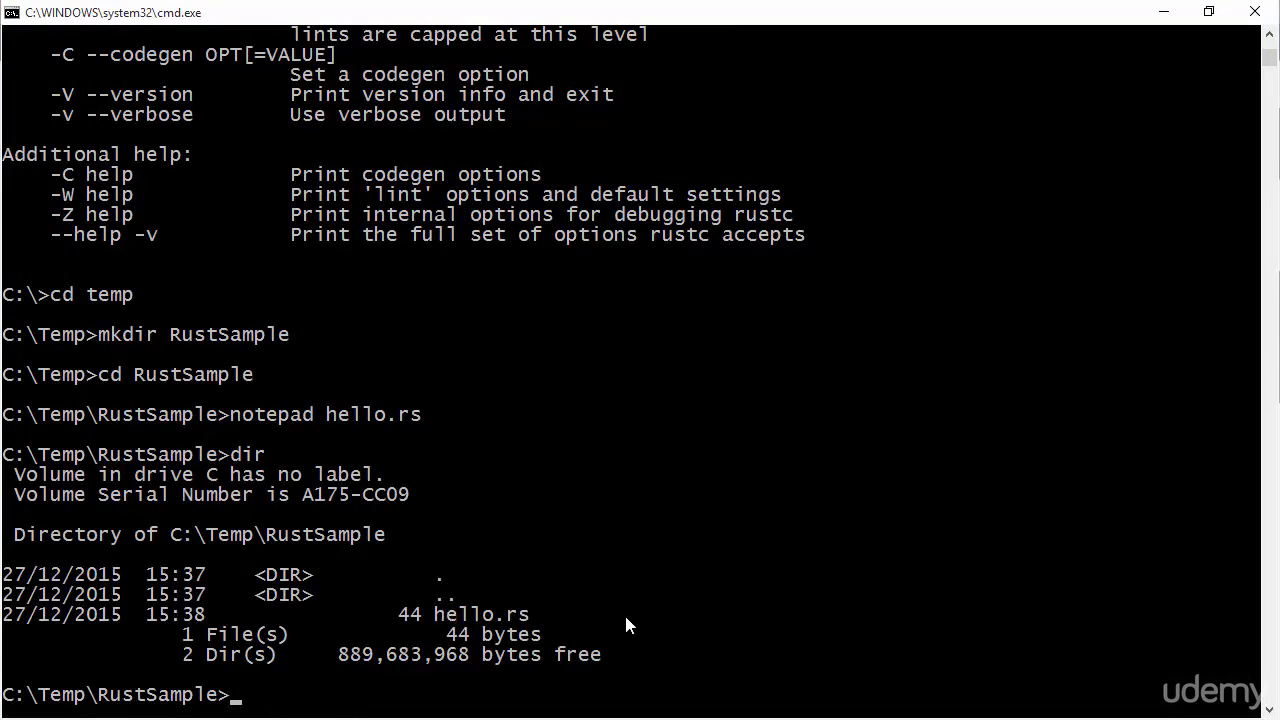
- Compile with rustc hello.rs and run hello to print "Hello, Rust!"
type("rus")
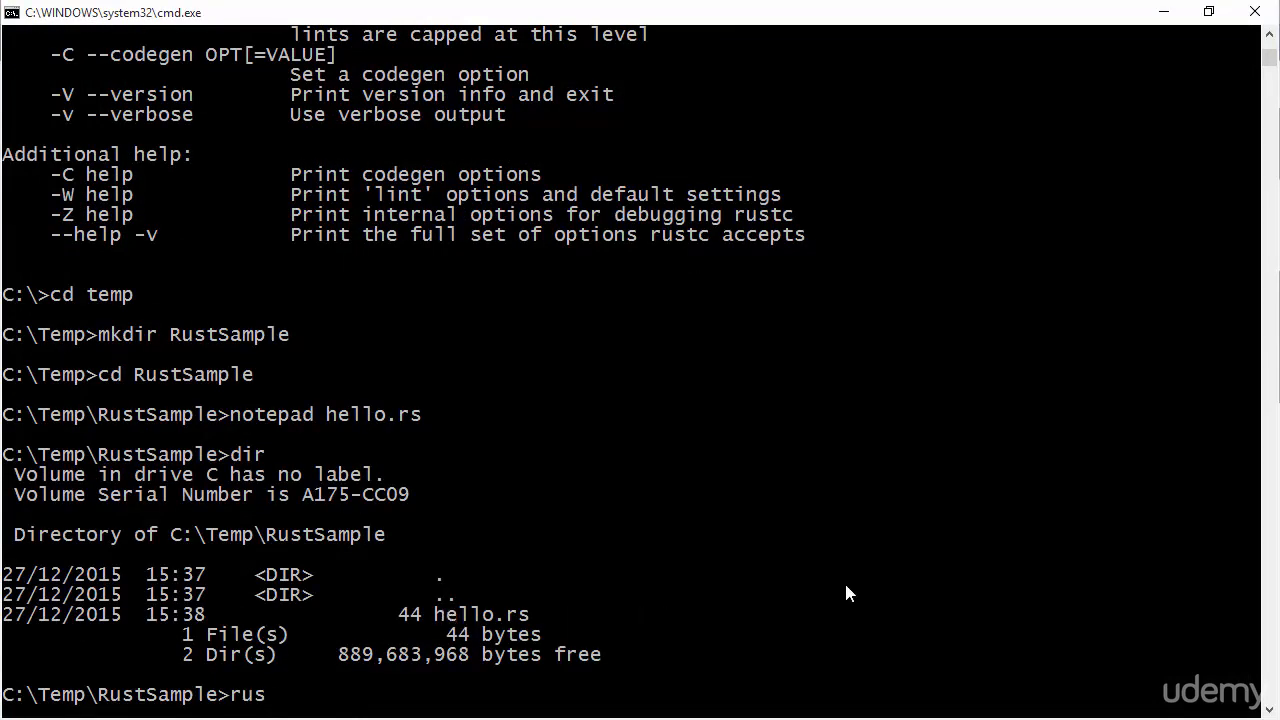
type("tc hello.rs")
type("dir")
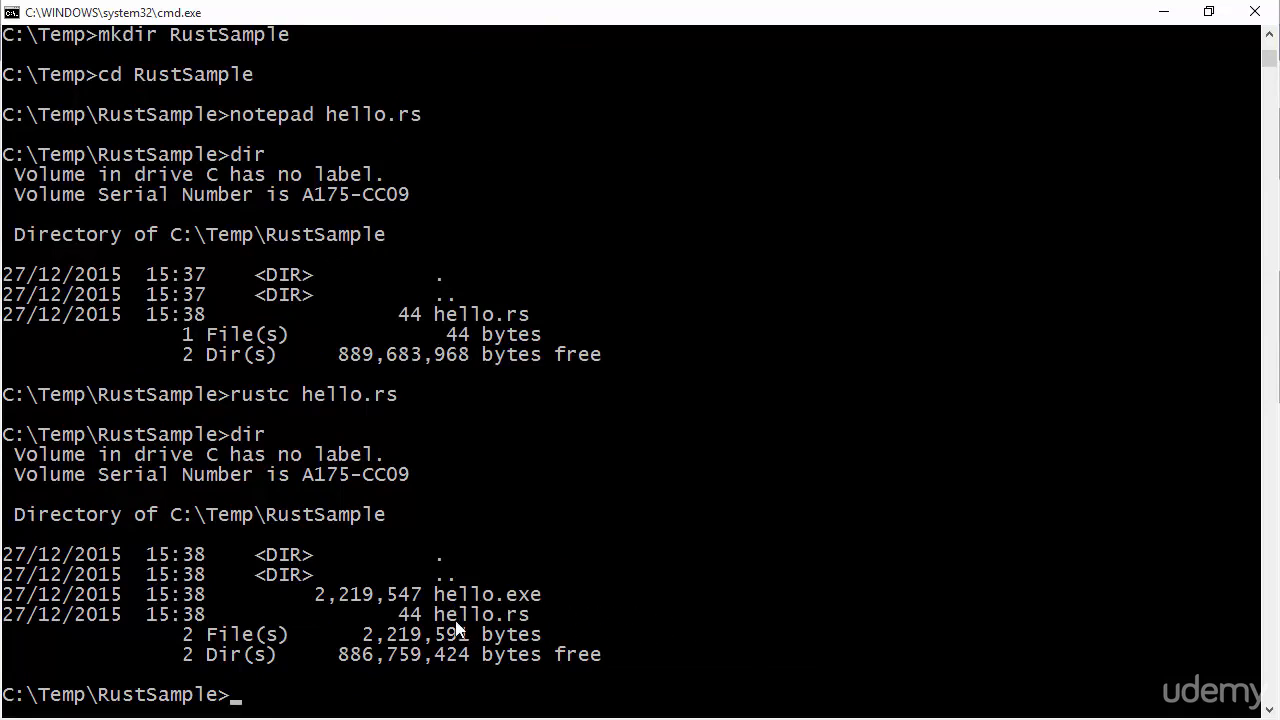
mouse_move(324, 614)
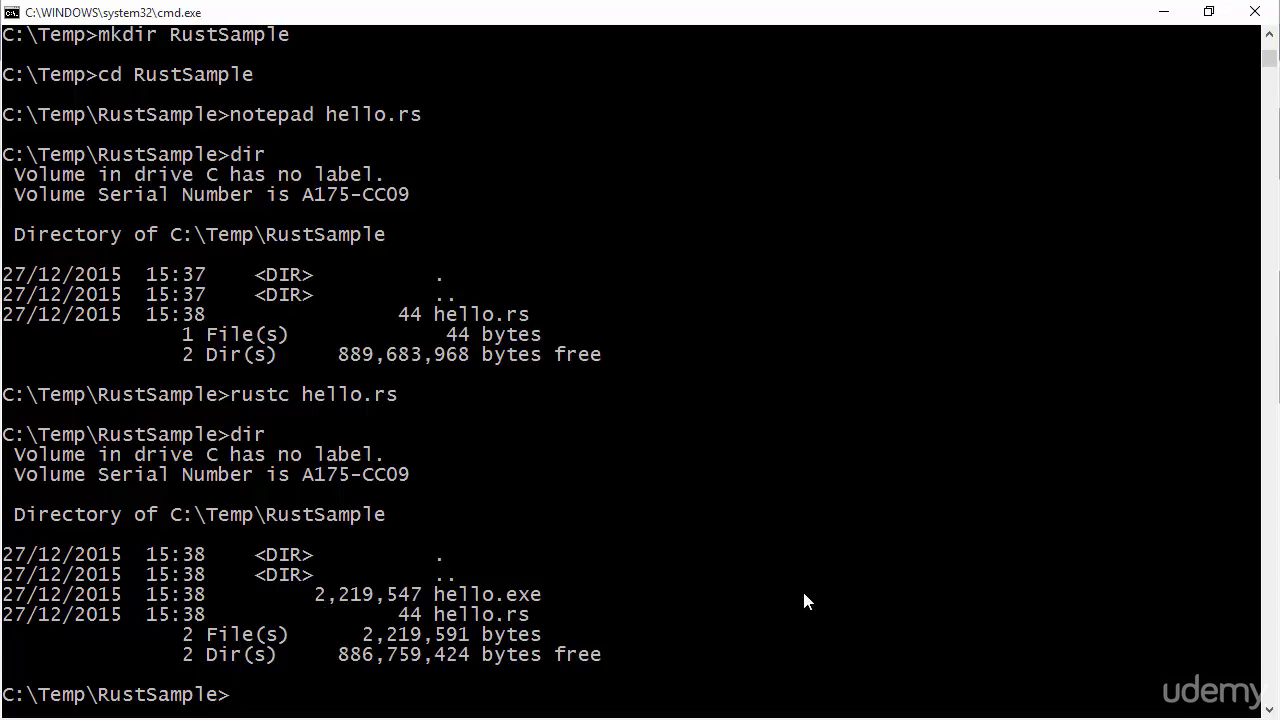
type("hello")
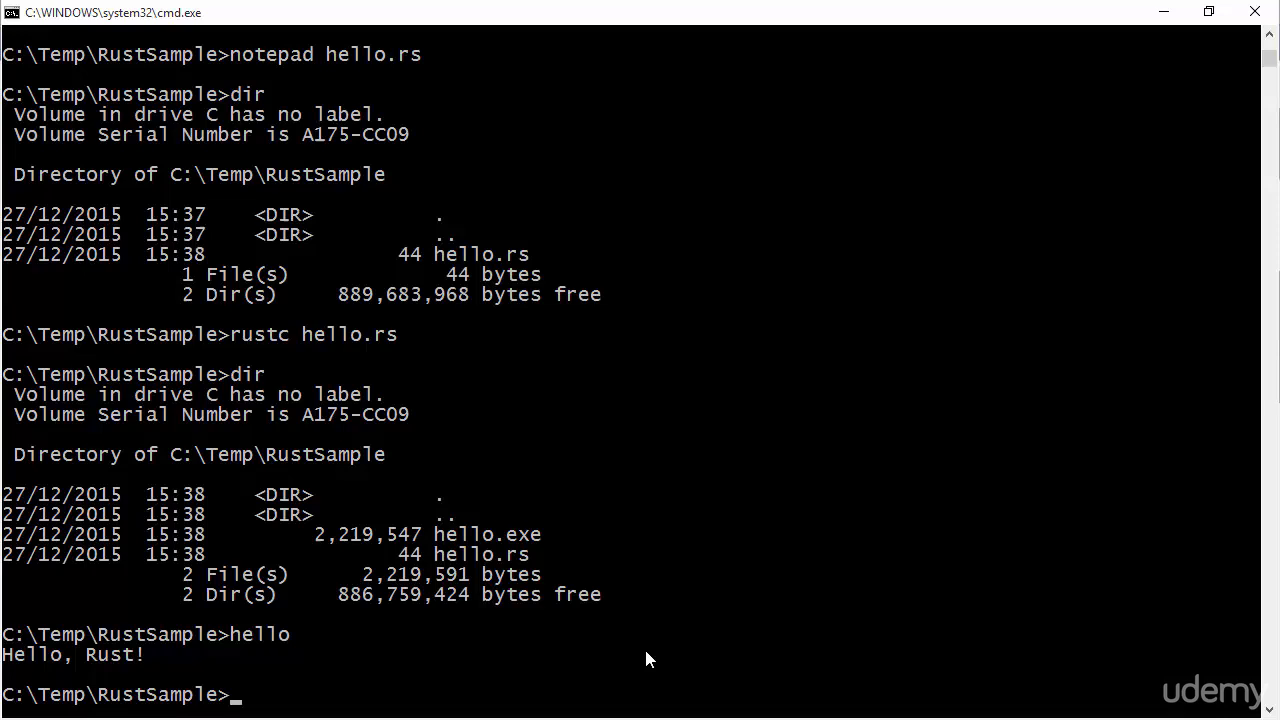
mouse_move(344, 328)
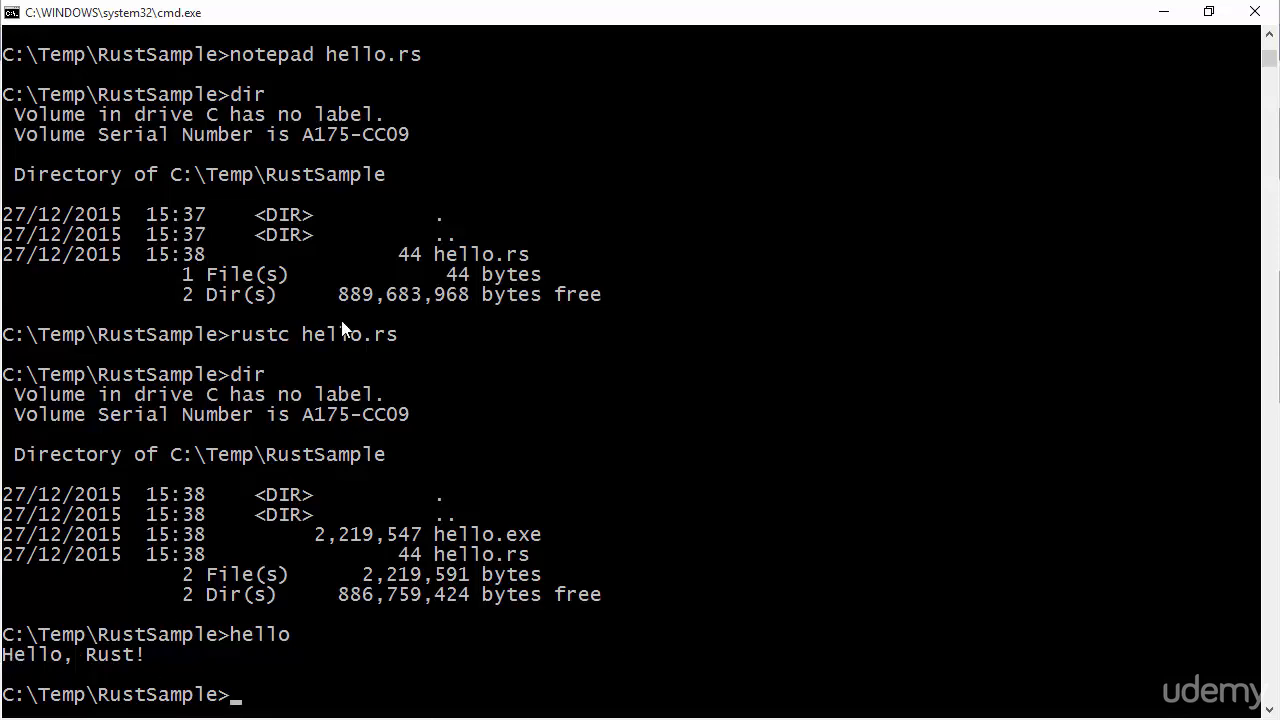